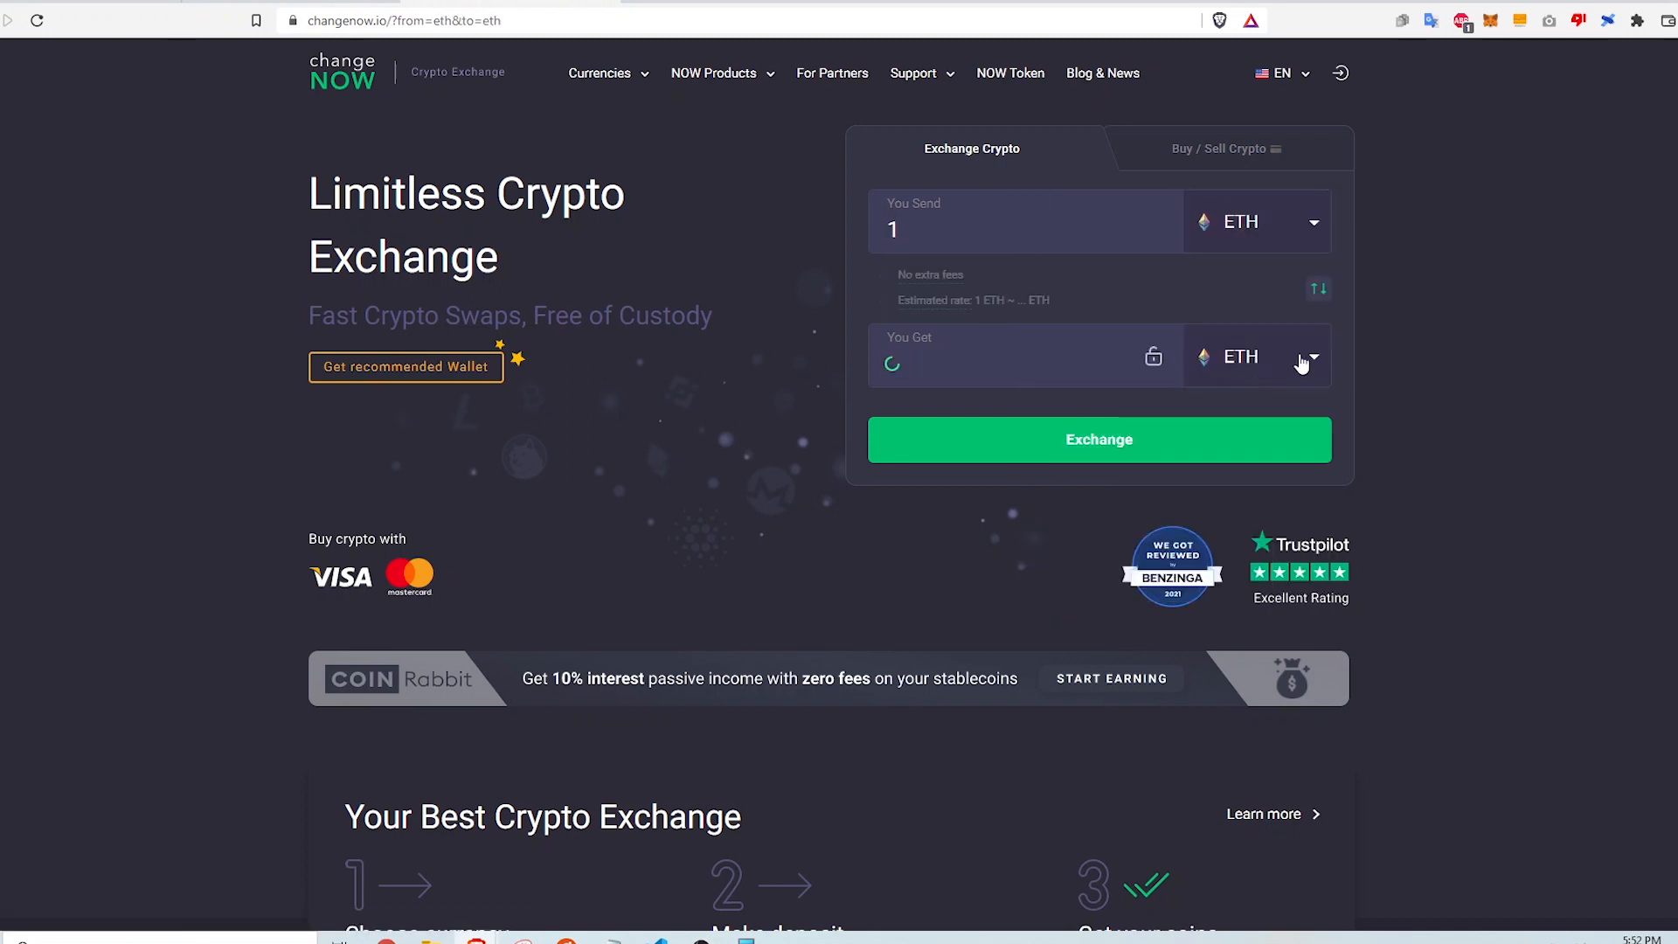
Step: Choose LUNA (Terra) as the currency to receive, searching 'luna' in the You Get list
{"action": "left_click", "coordinate": [1307, 356]}
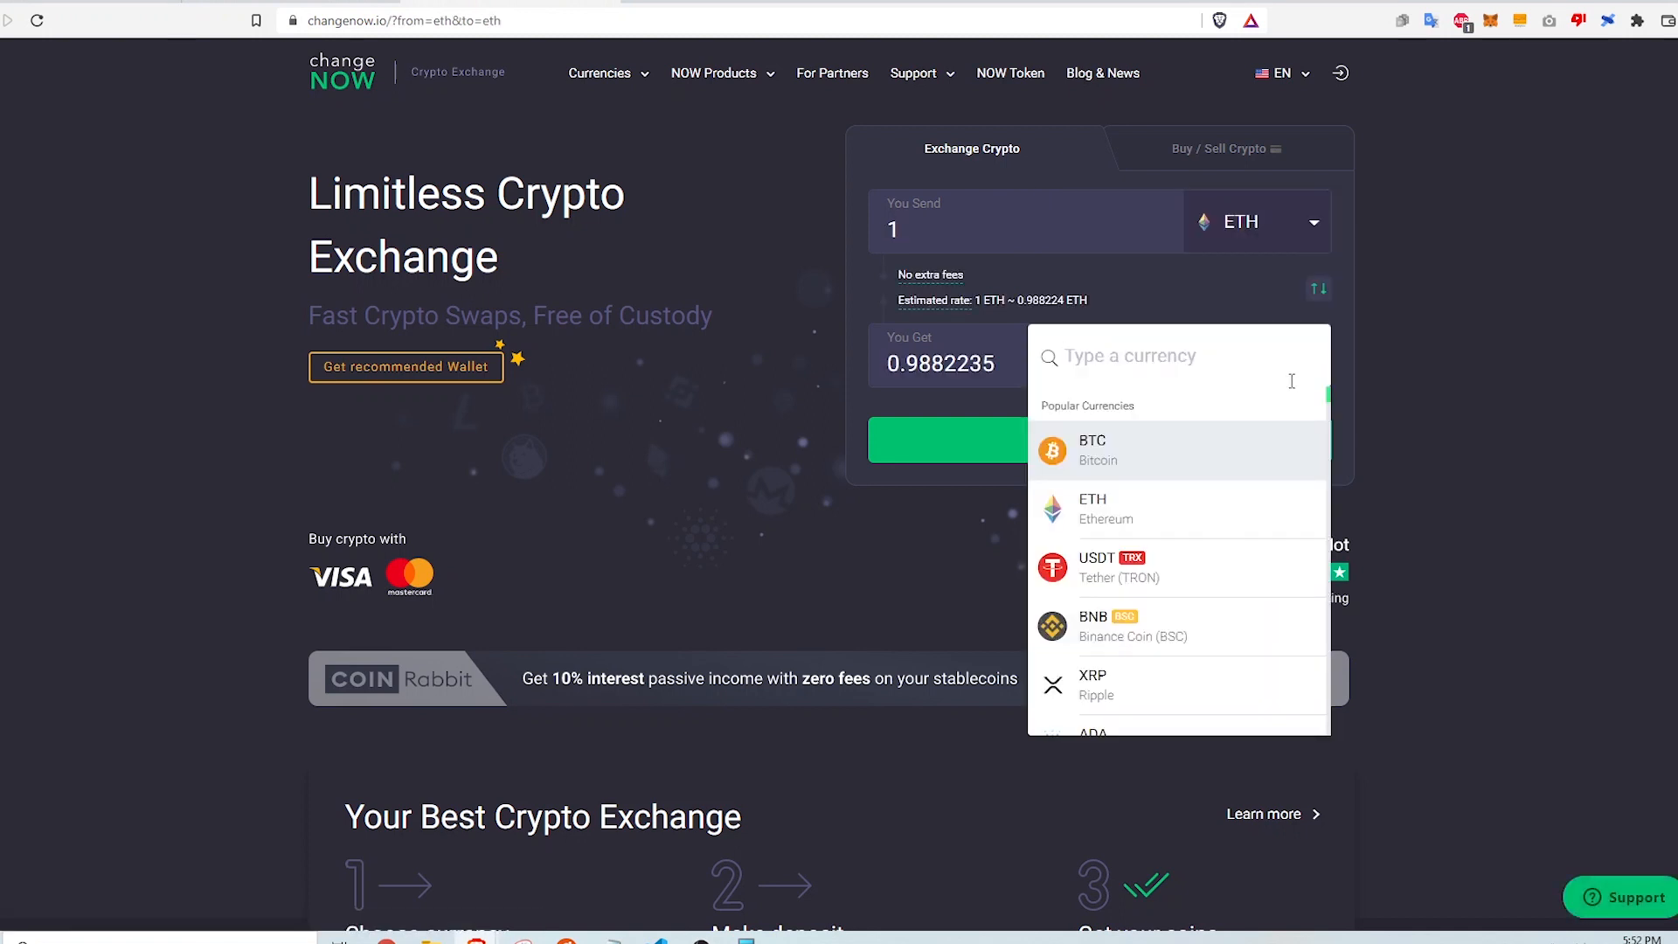
{"action": "type", "text": "luna"}
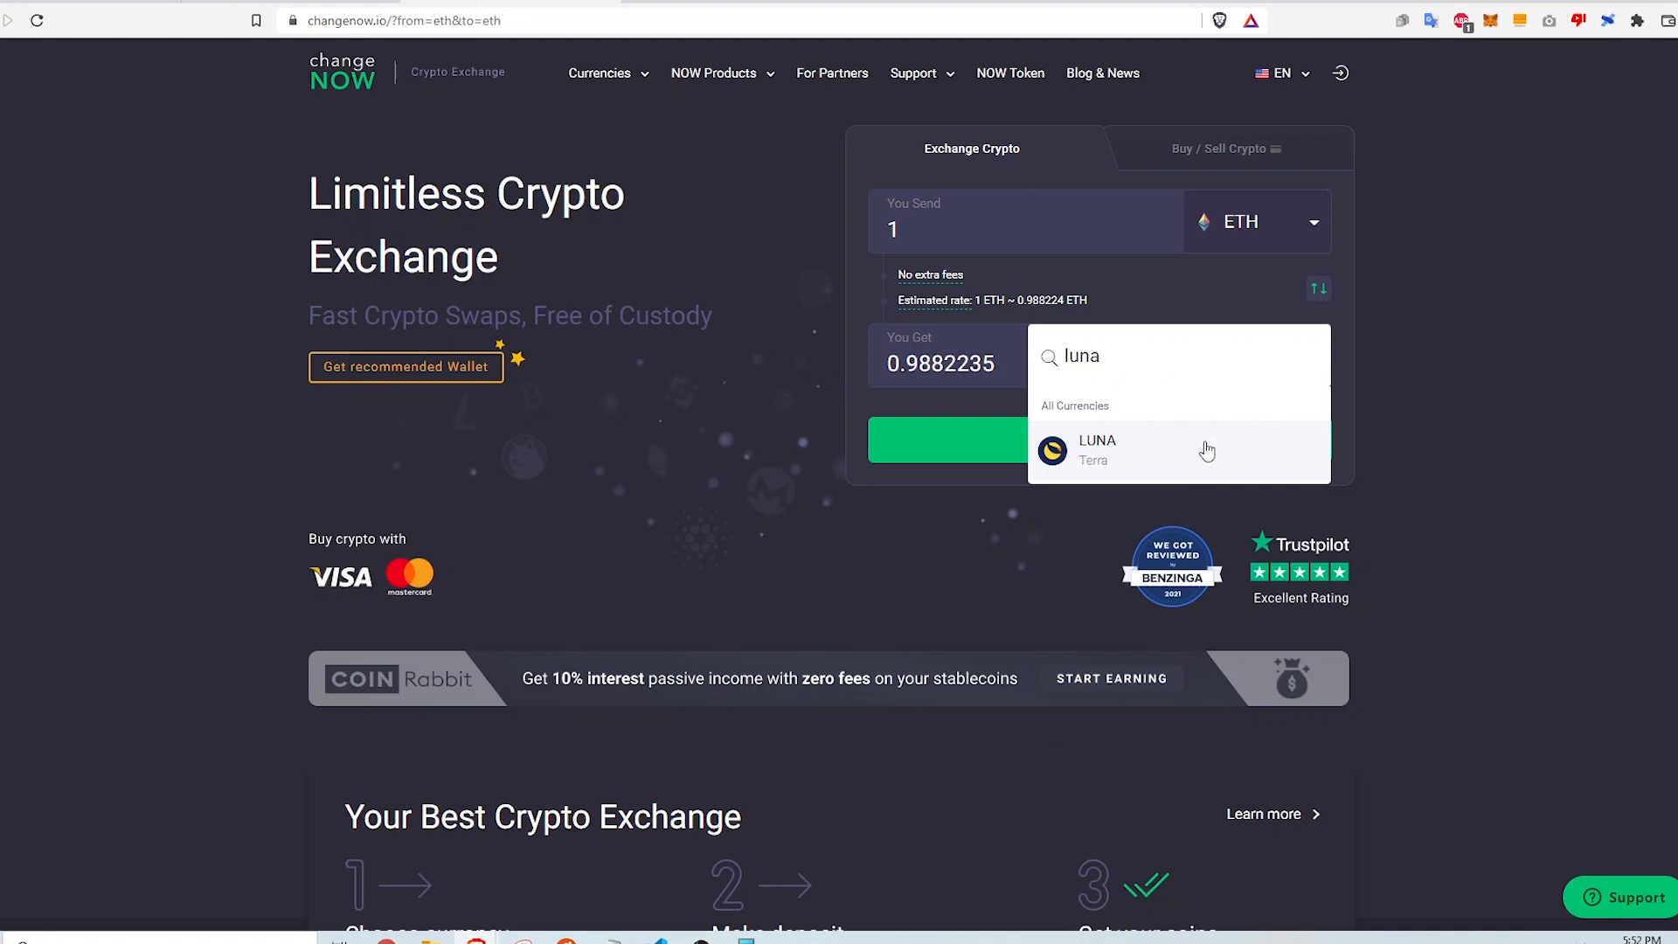
{"action": "left_click", "coordinate": [1097, 450]}
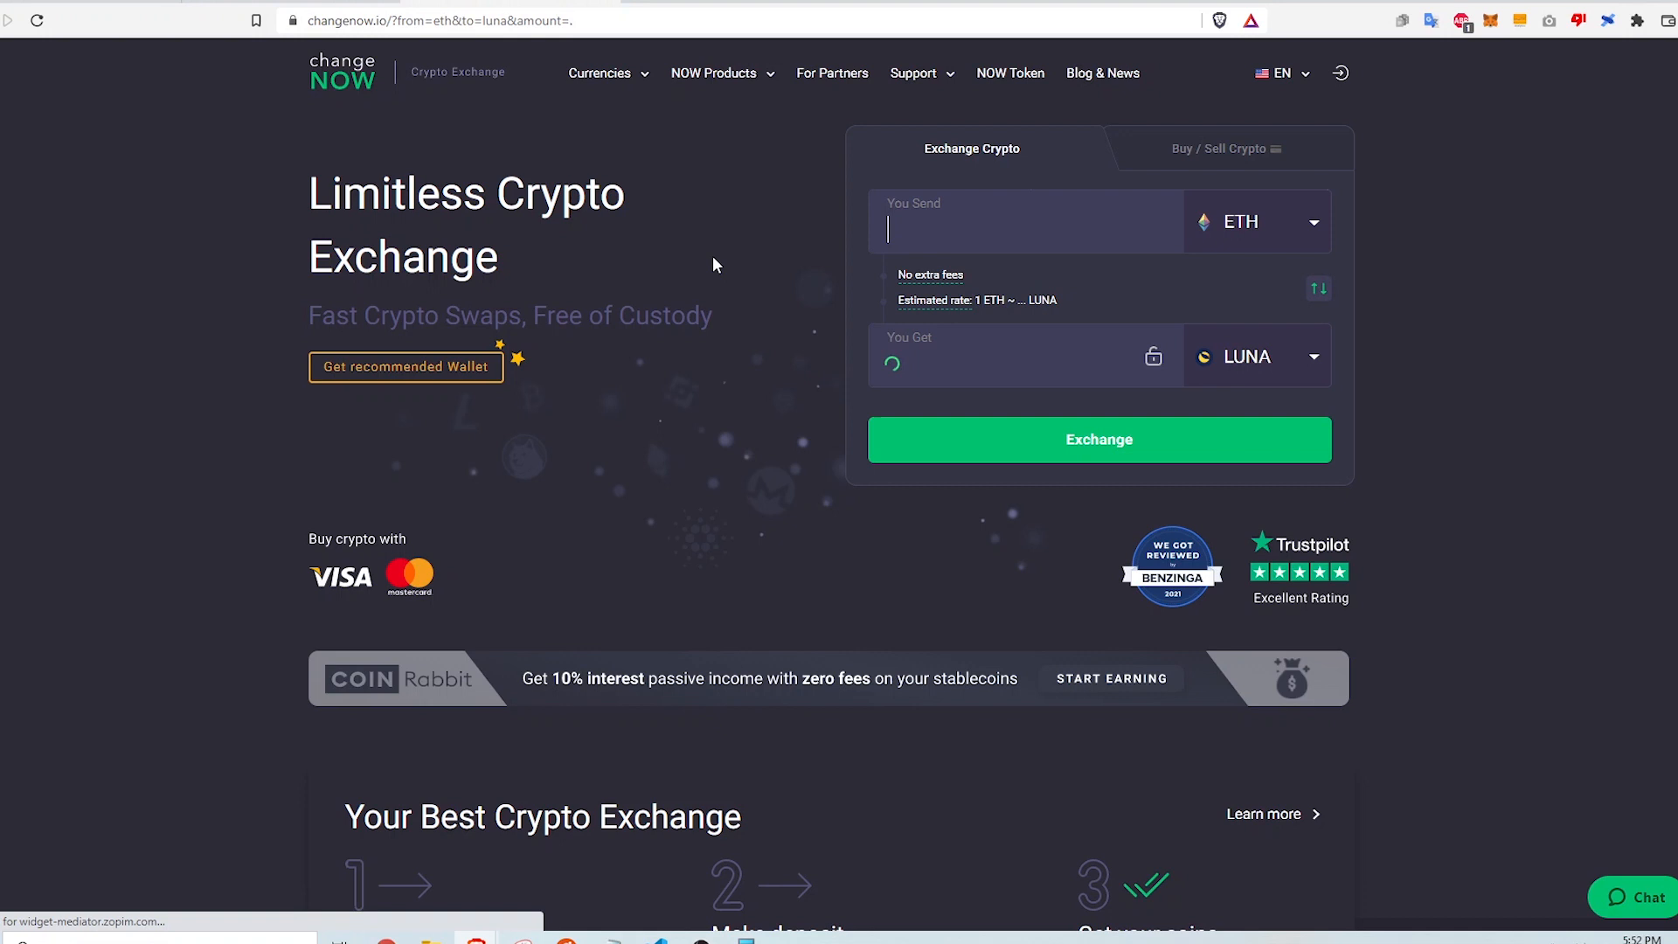
Step: Enter 0.018 ETH as the amount to send, giving about 0.556 LUNA estimated
{"action": "type", "text": ".0"}
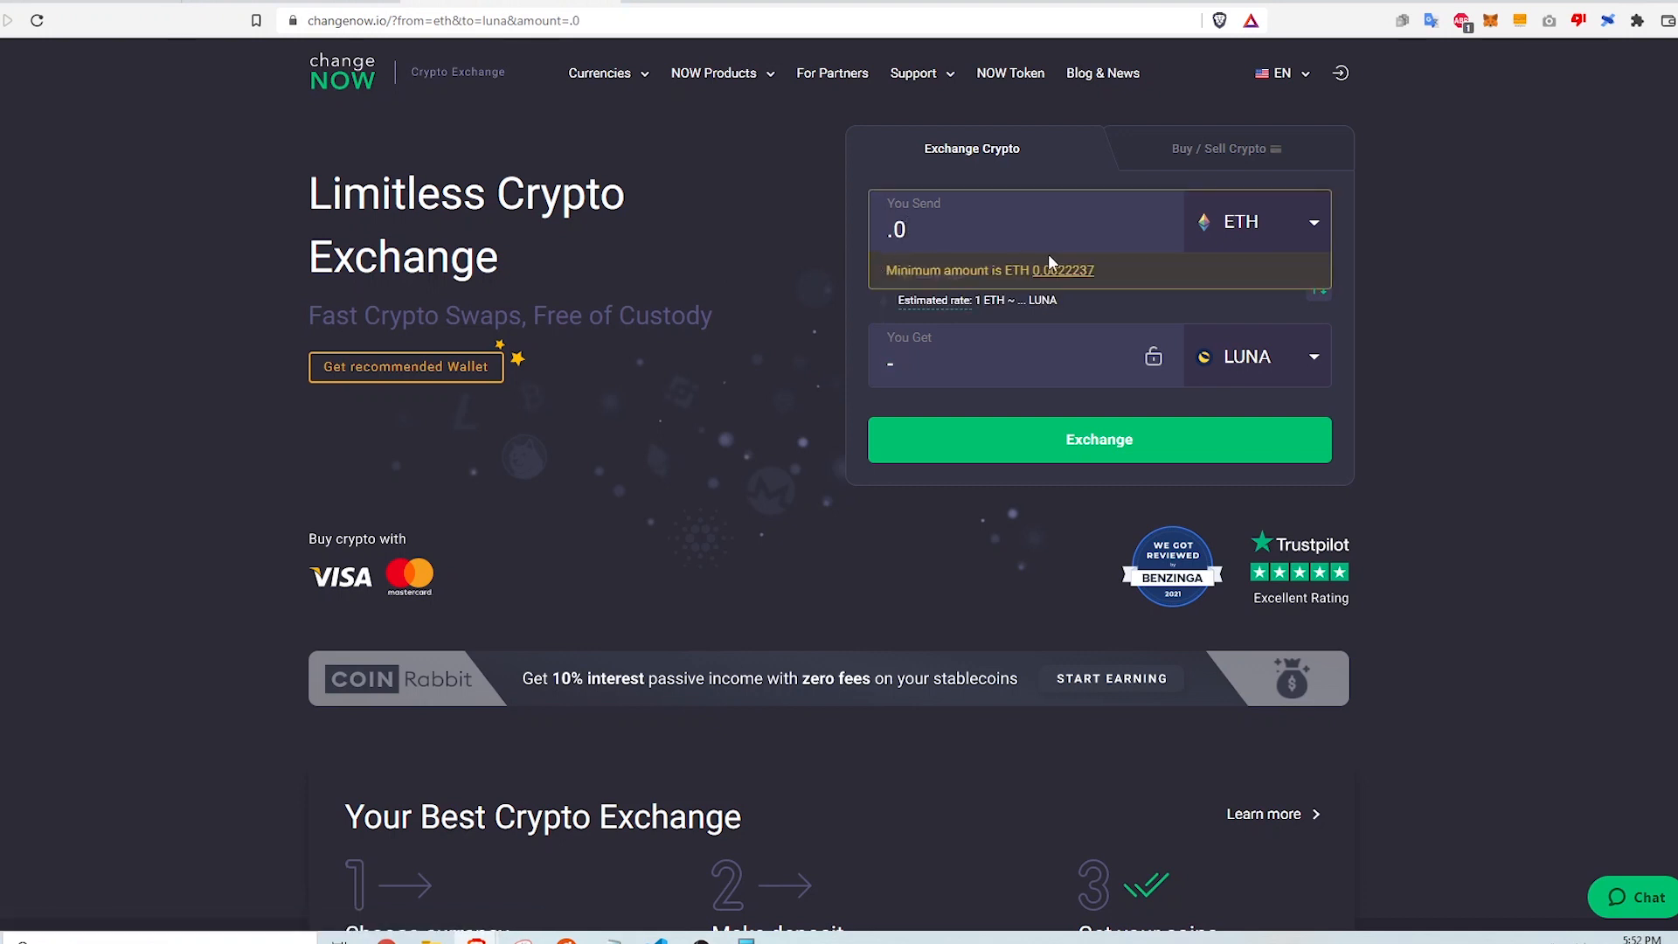
{"action": "type", "text": "018"}
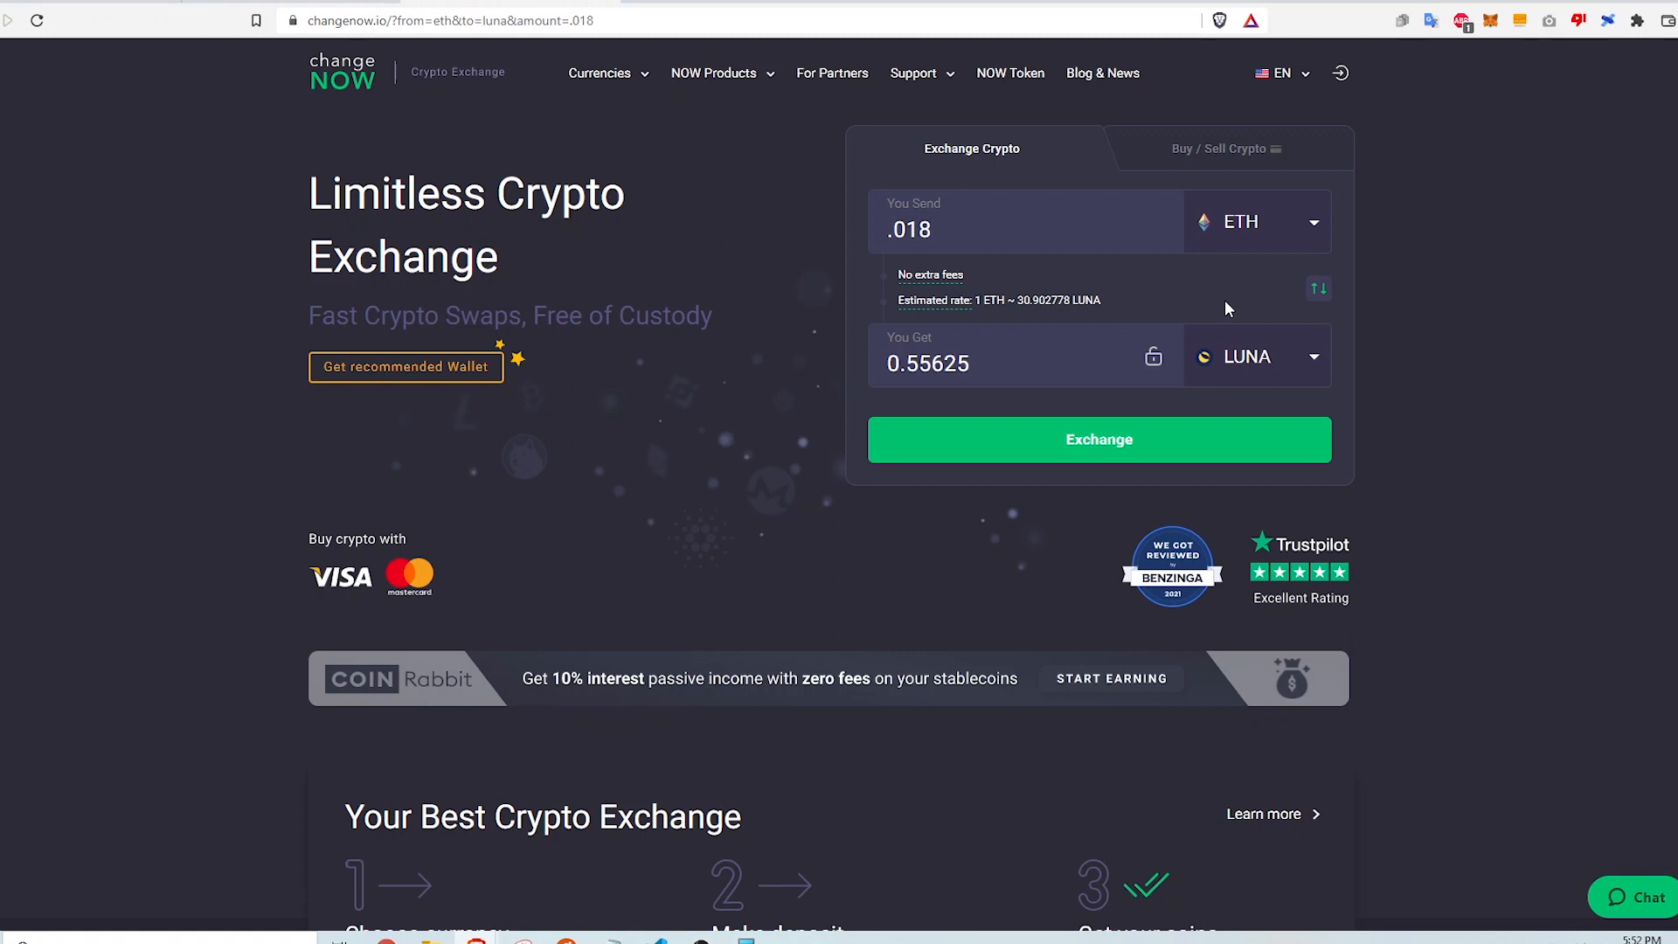
{"action": "left_click", "coordinate": [1099, 441]}
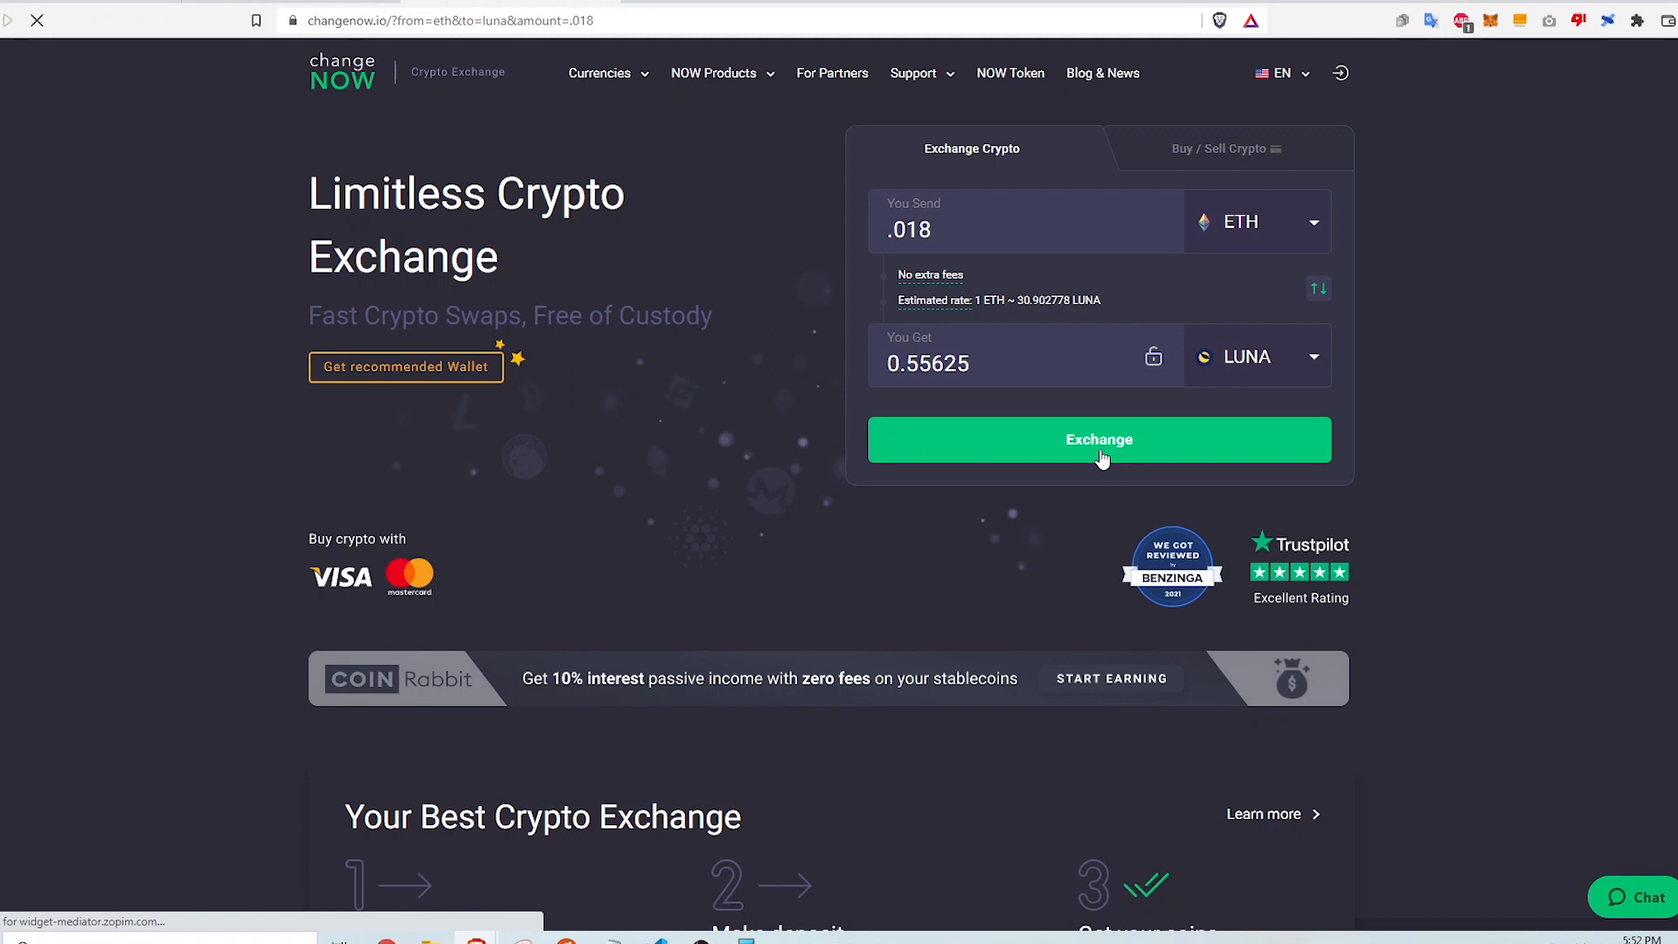
Step: Start the exchange, supply the terra payout wallet address and continue to the review summary
{"action": "left_click", "coordinate": [1099, 441]}
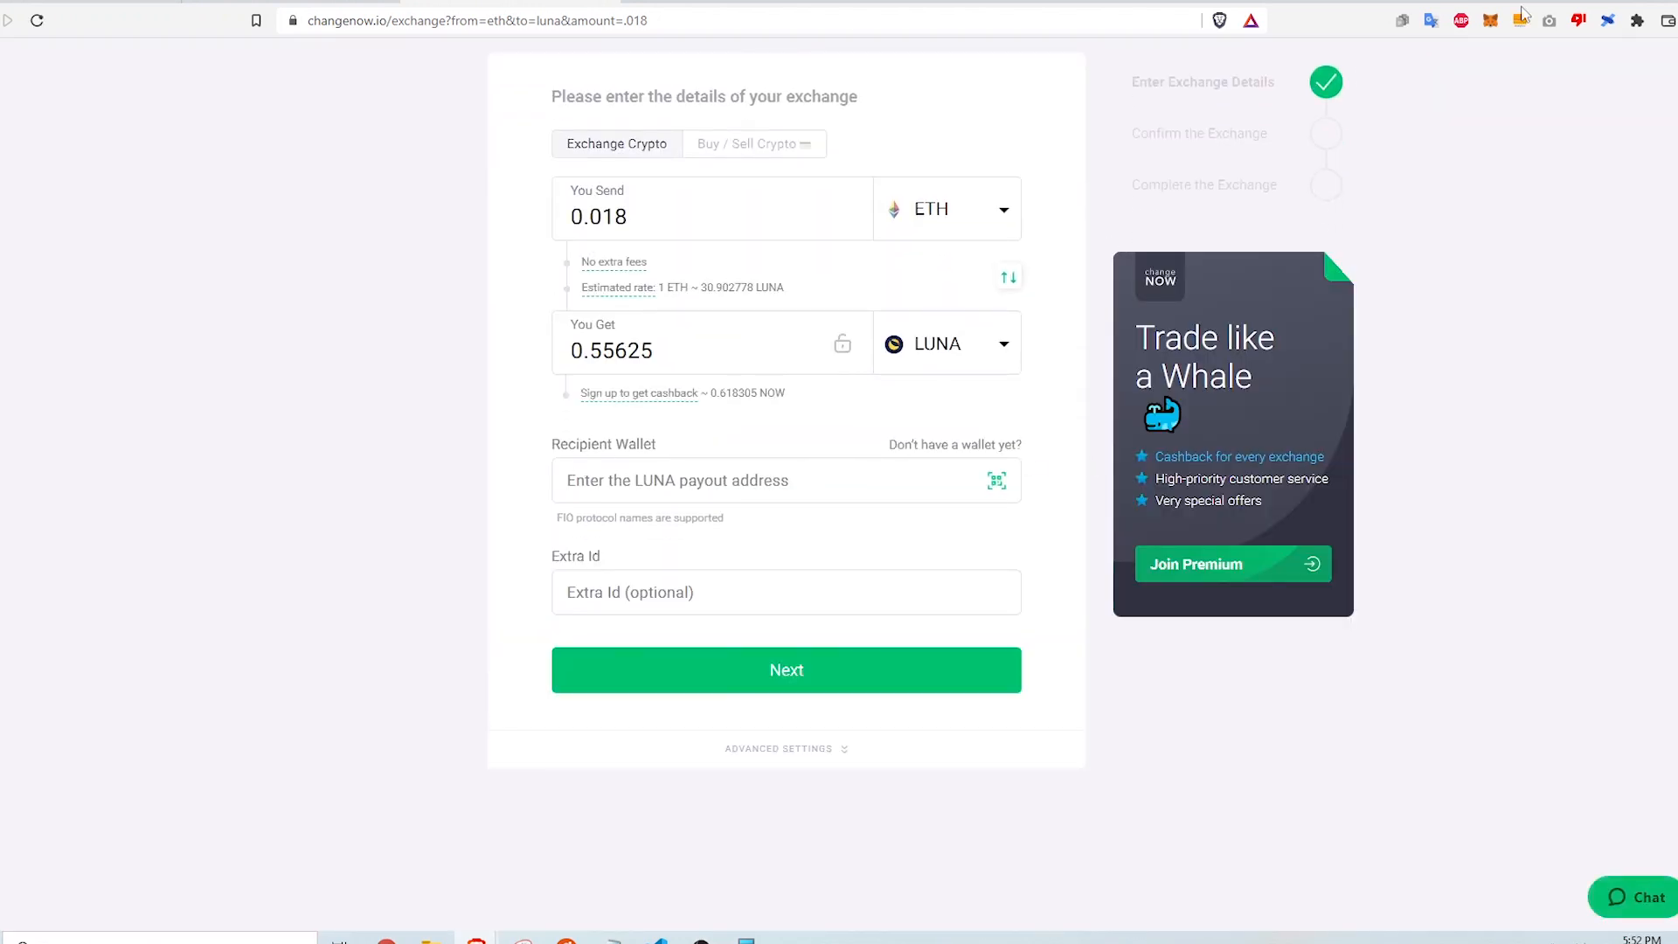
{"action": "left_click", "coordinate": [1604, 22]}
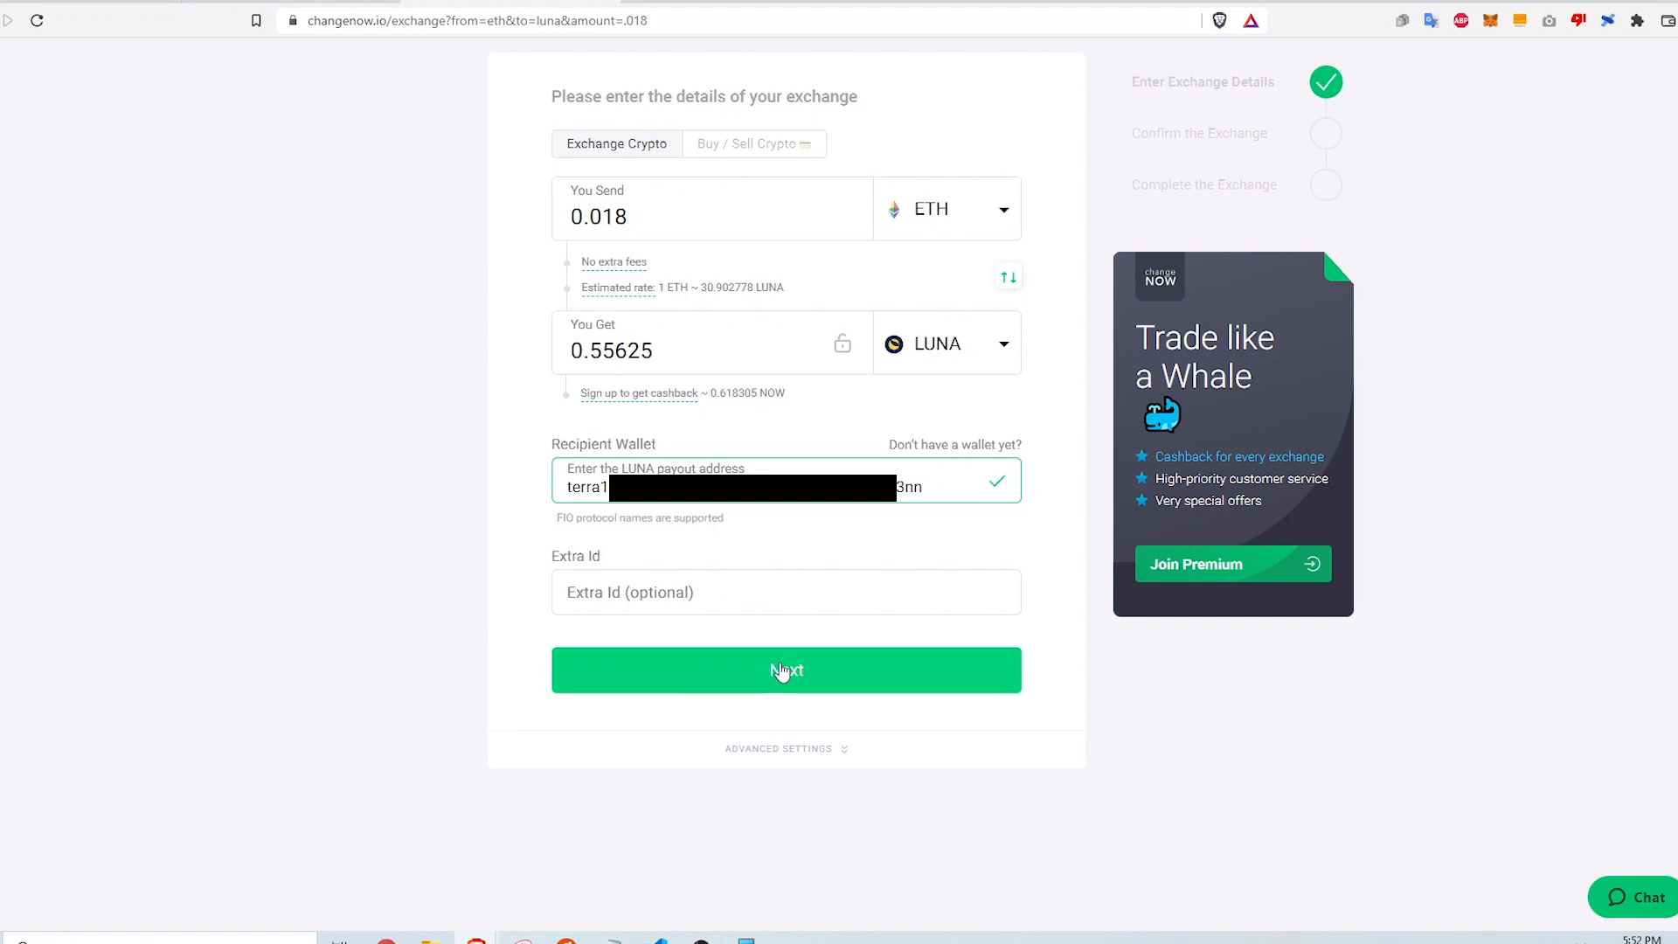
{"action": "left_click", "coordinate": [786, 669]}
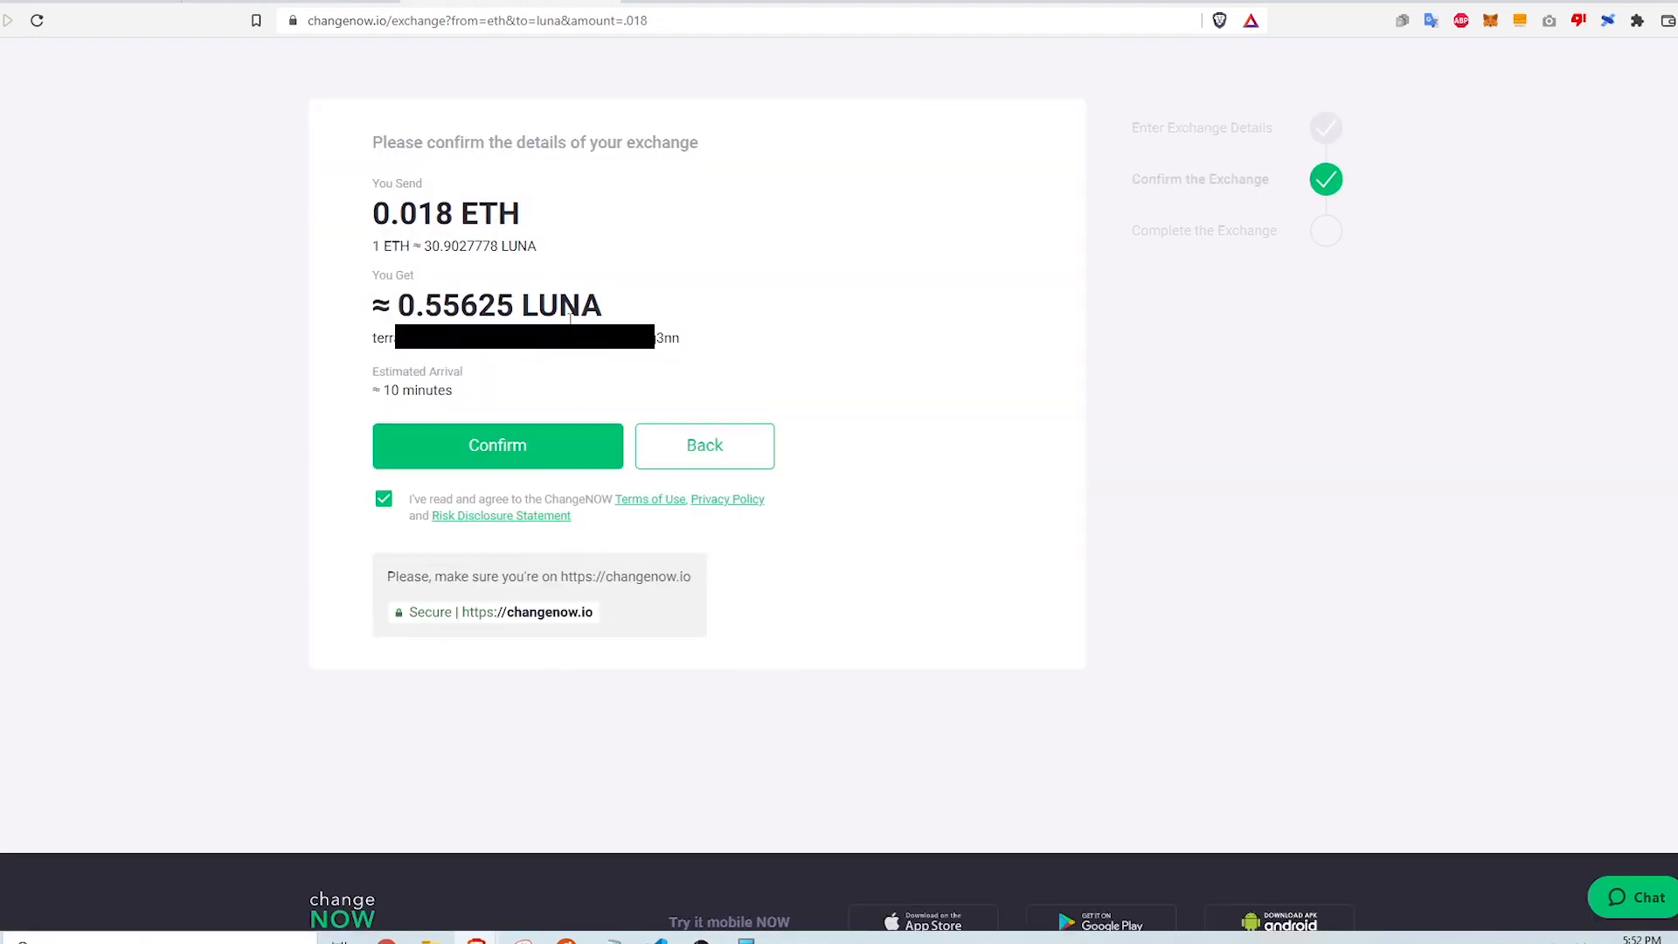
Step: Confirm the 0.018 ETH exchange so the ETH deposit address is shown
{"action": "left_click", "coordinate": [496, 446]}
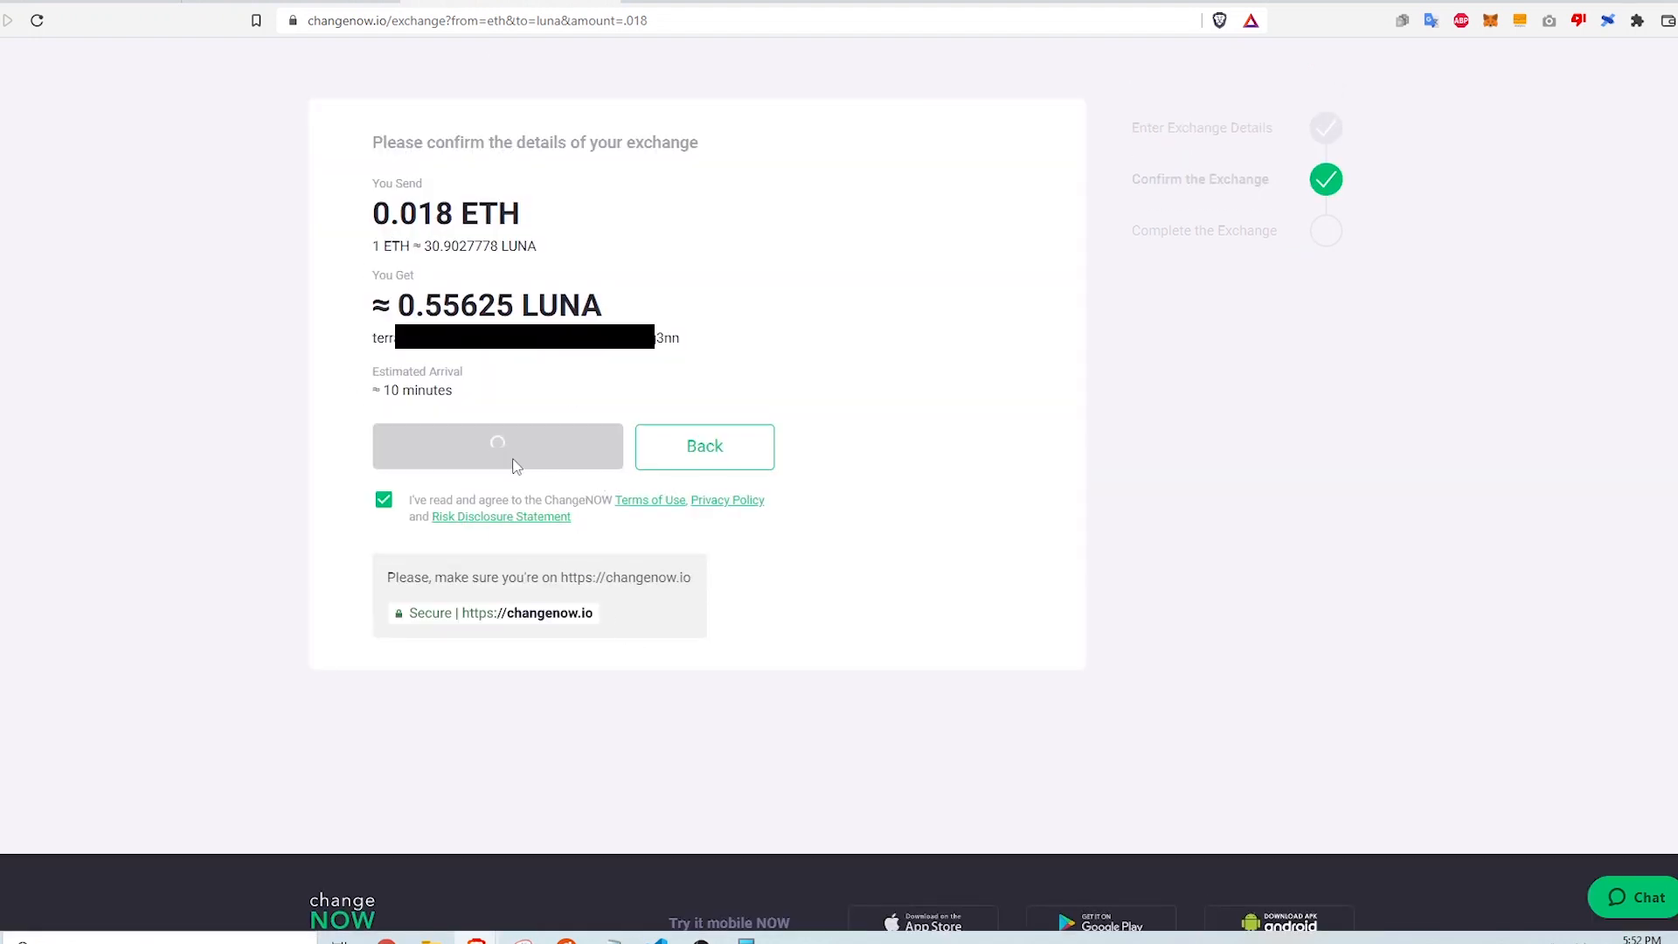
{"action": "left_click", "coordinate": [496, 446]}
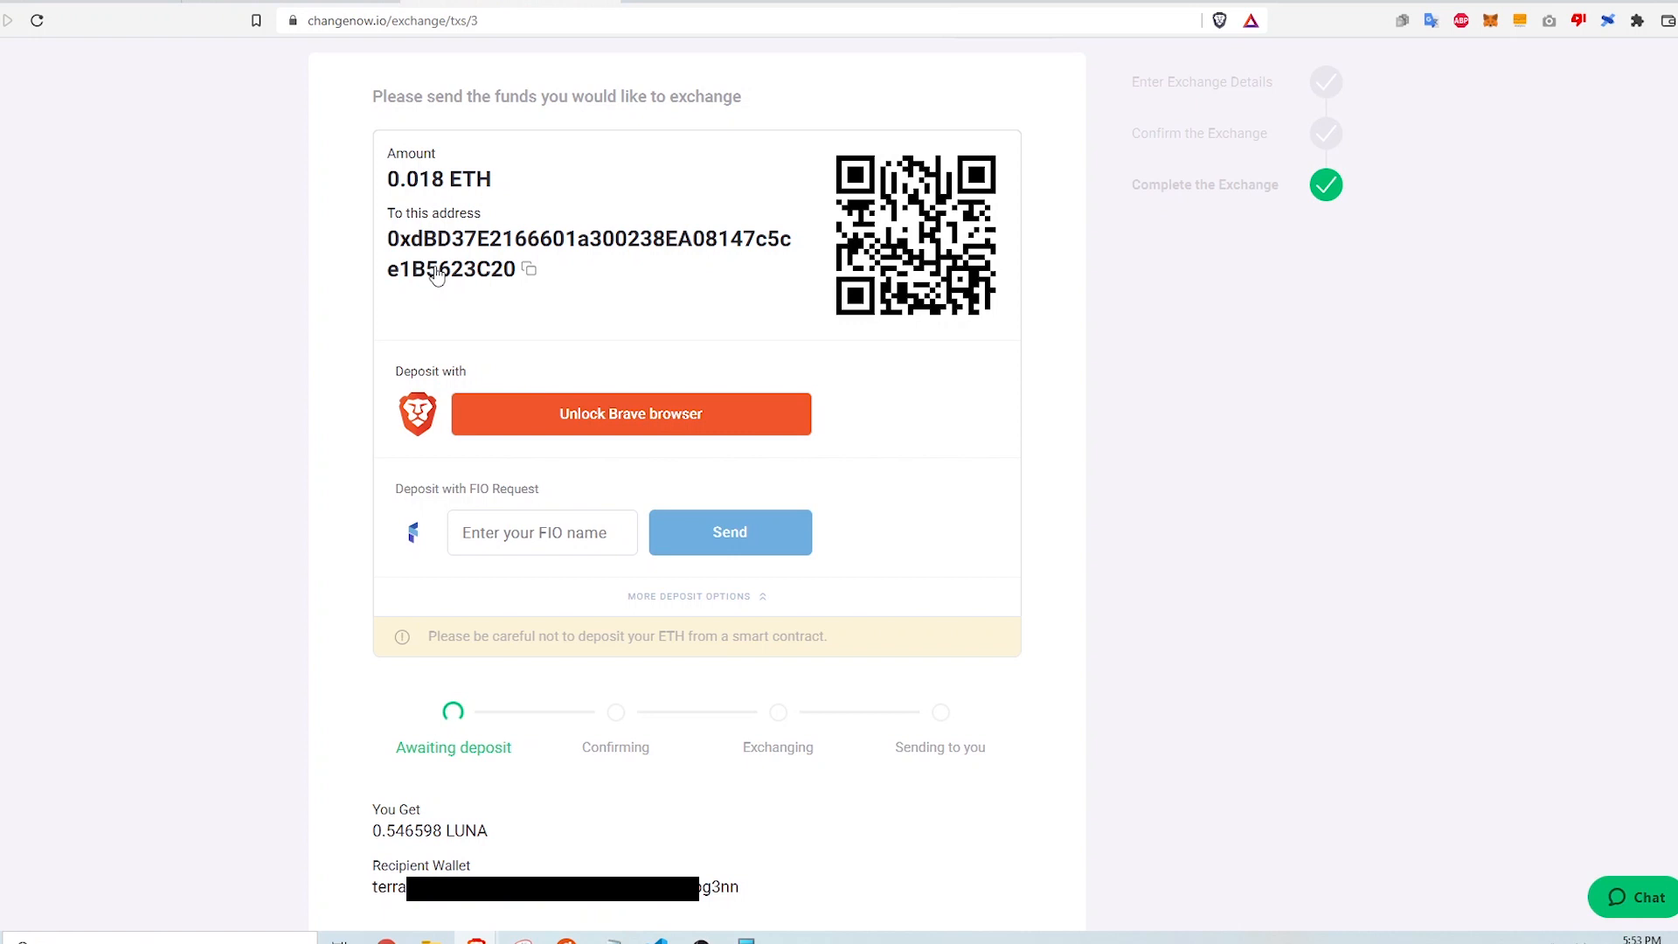
{"action": "mouse_move", "coordinate": [493, 248]}
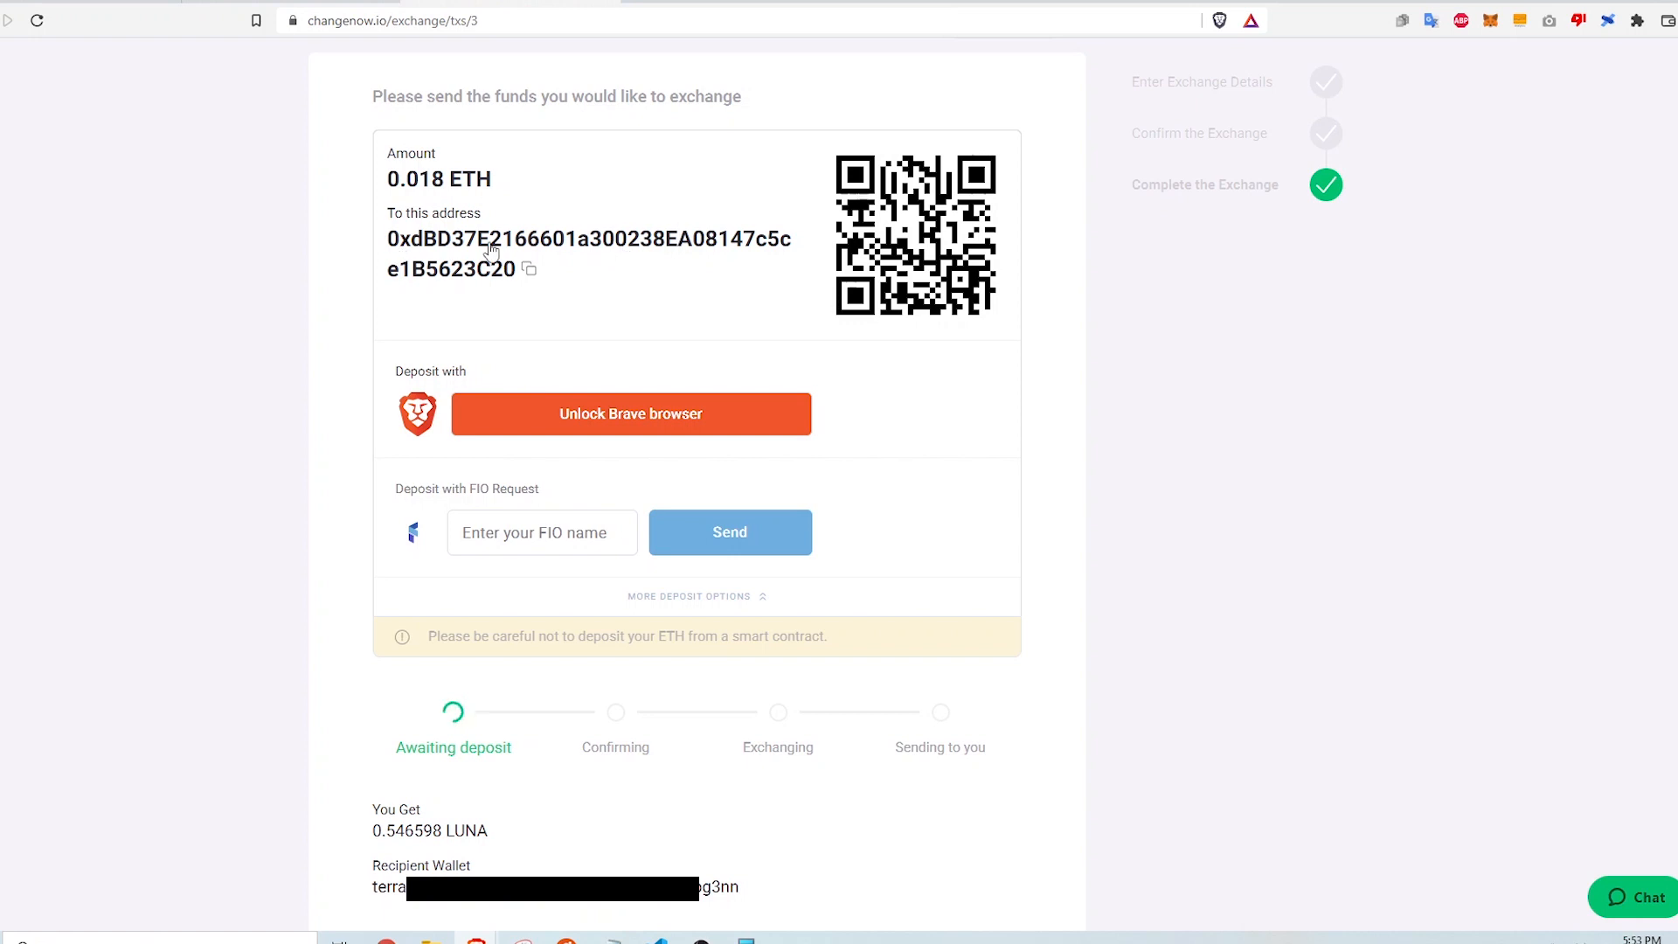
{"action": "mouse_move", "coordinate": [591, 423]}
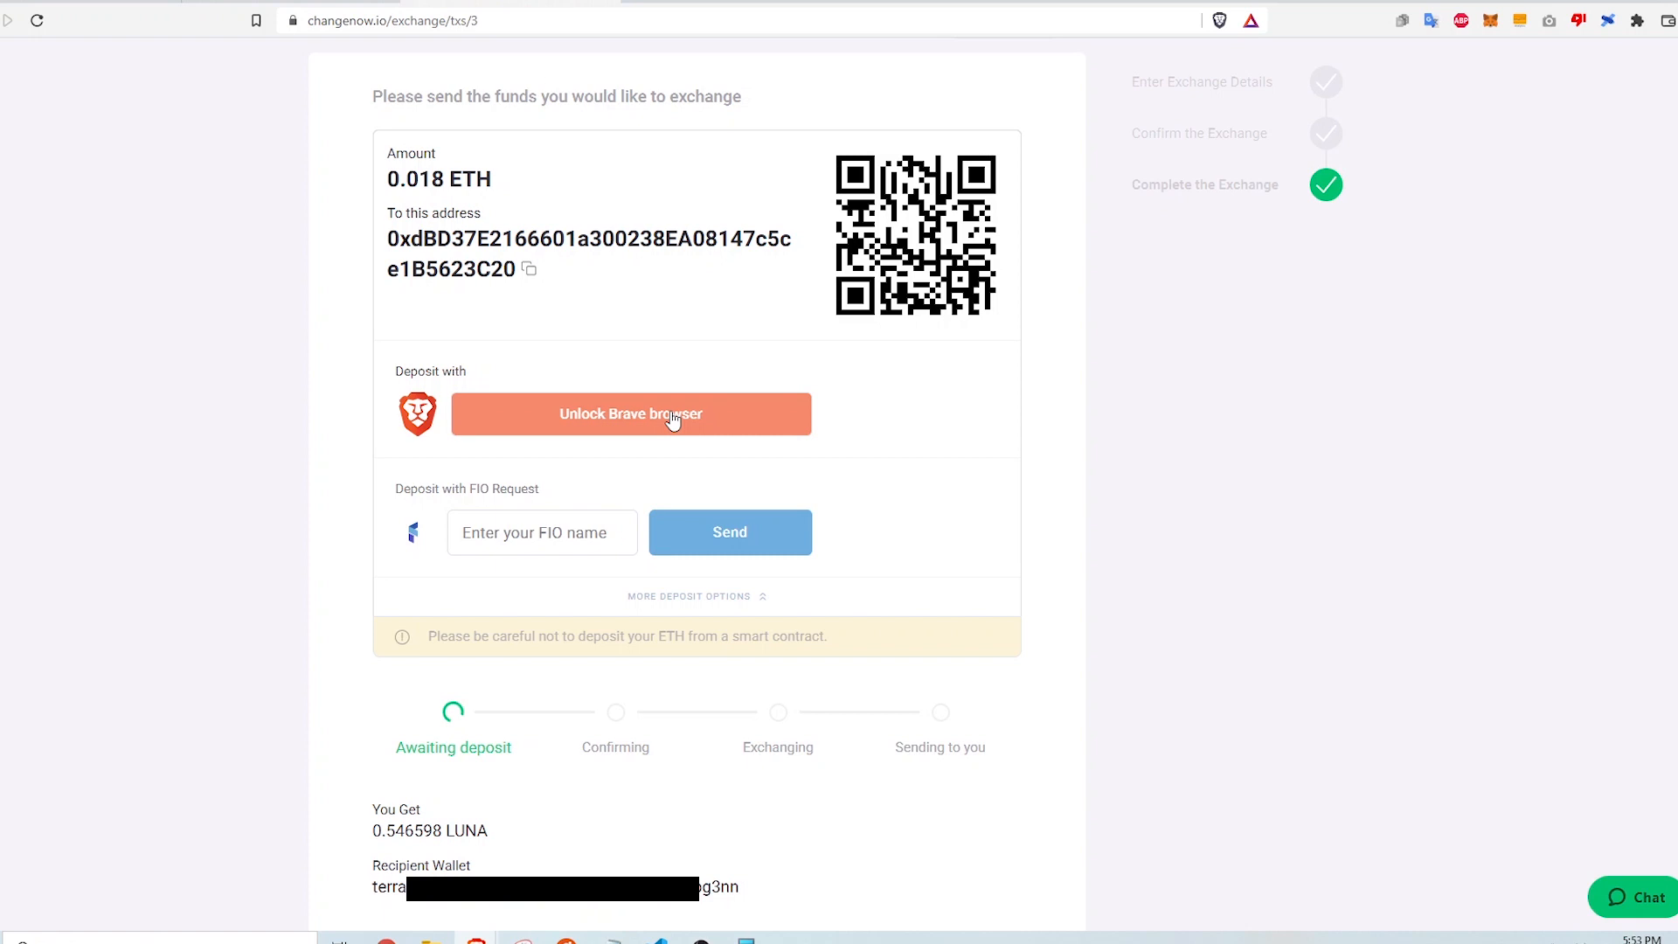
Step: Unlock the Brave browser wallet so the Deposit 0.018 ETH option appears
{"action": "left_click", "coordinate": [1487, 21]}
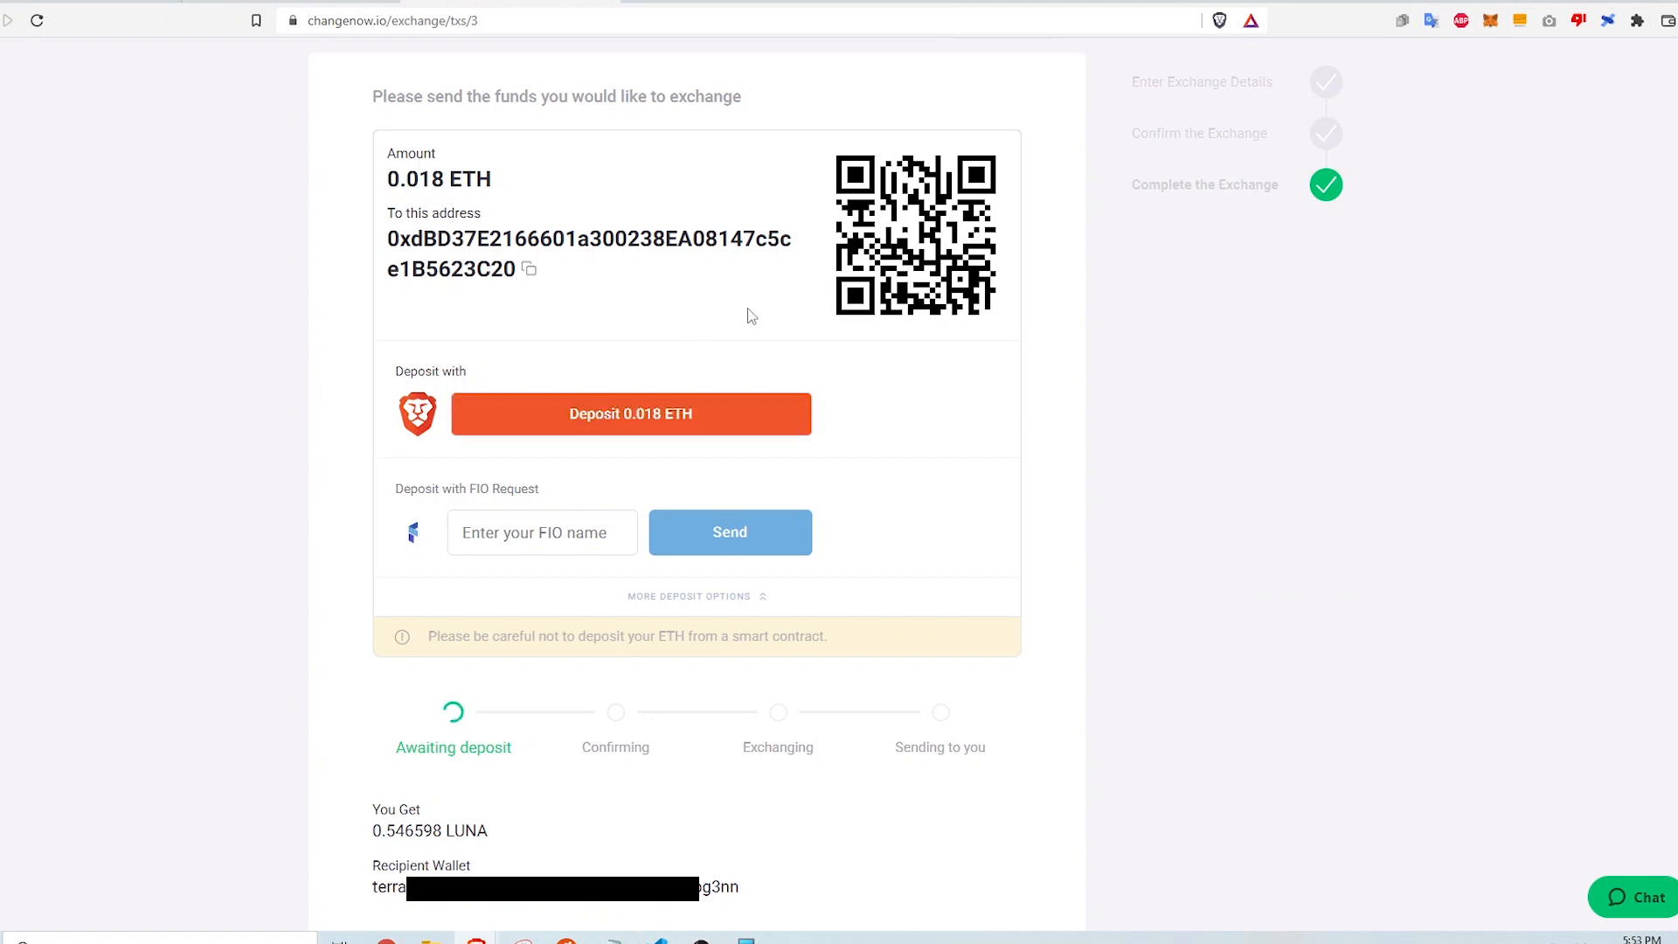
{"action": "mouse_move", "coordinate": [636, 425]}
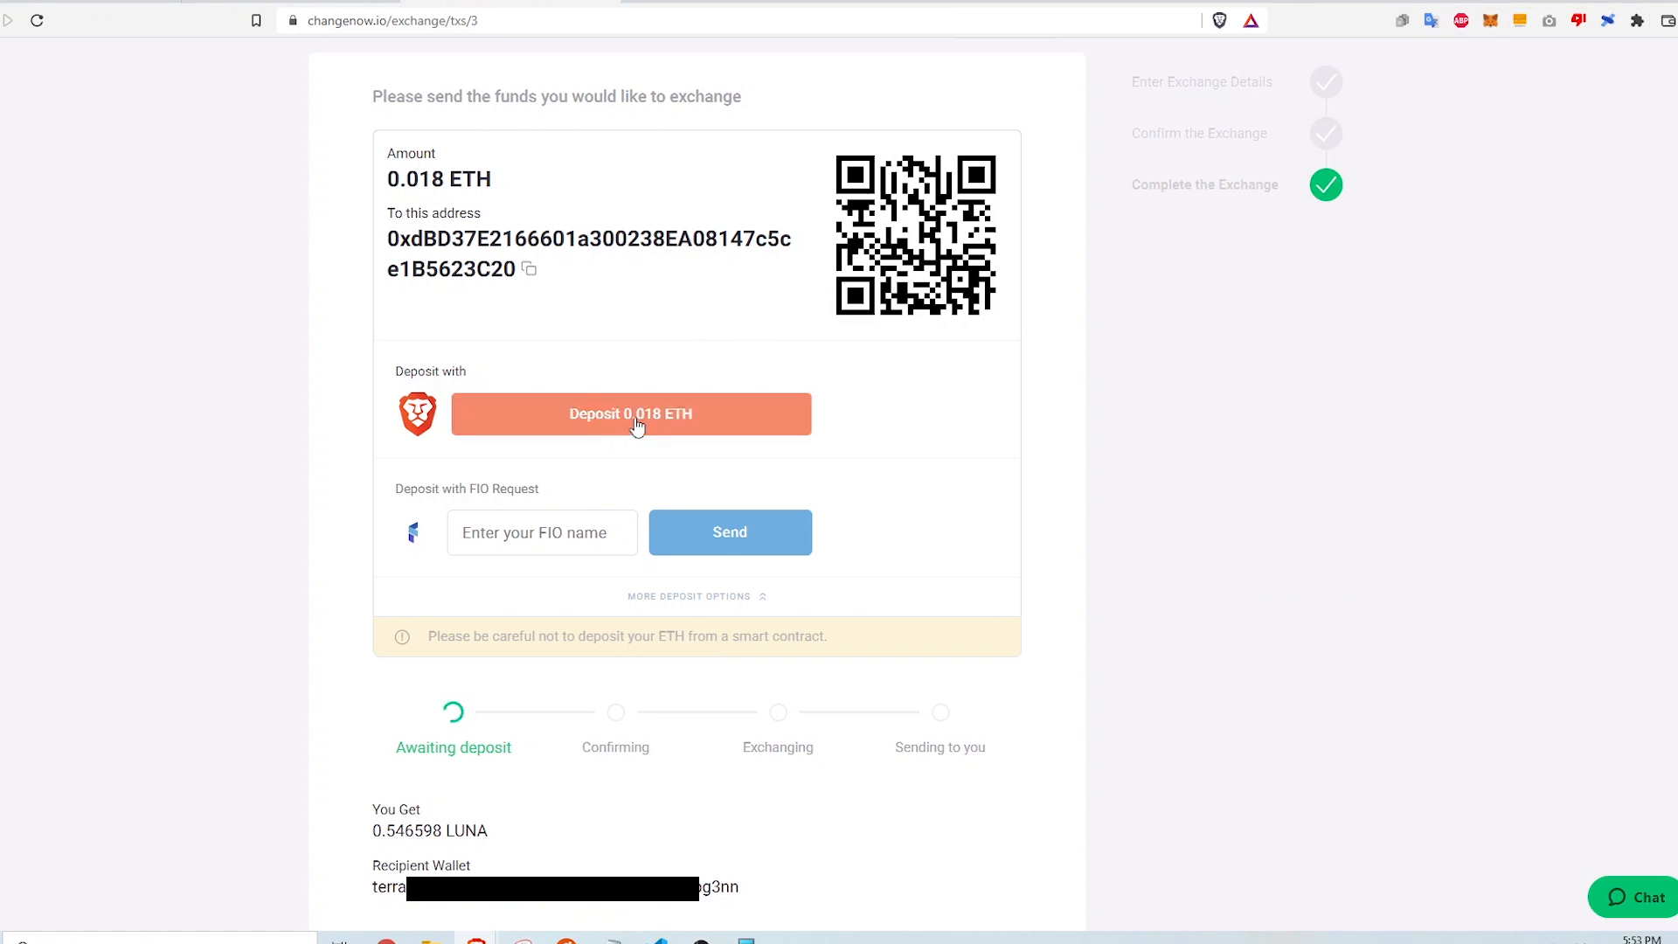
Step: Deposit 0.018 ETH from the browser wallet and approve the transaction with gas in MetaMask
{"action": "left_click", "coordinate": [631, 412]}
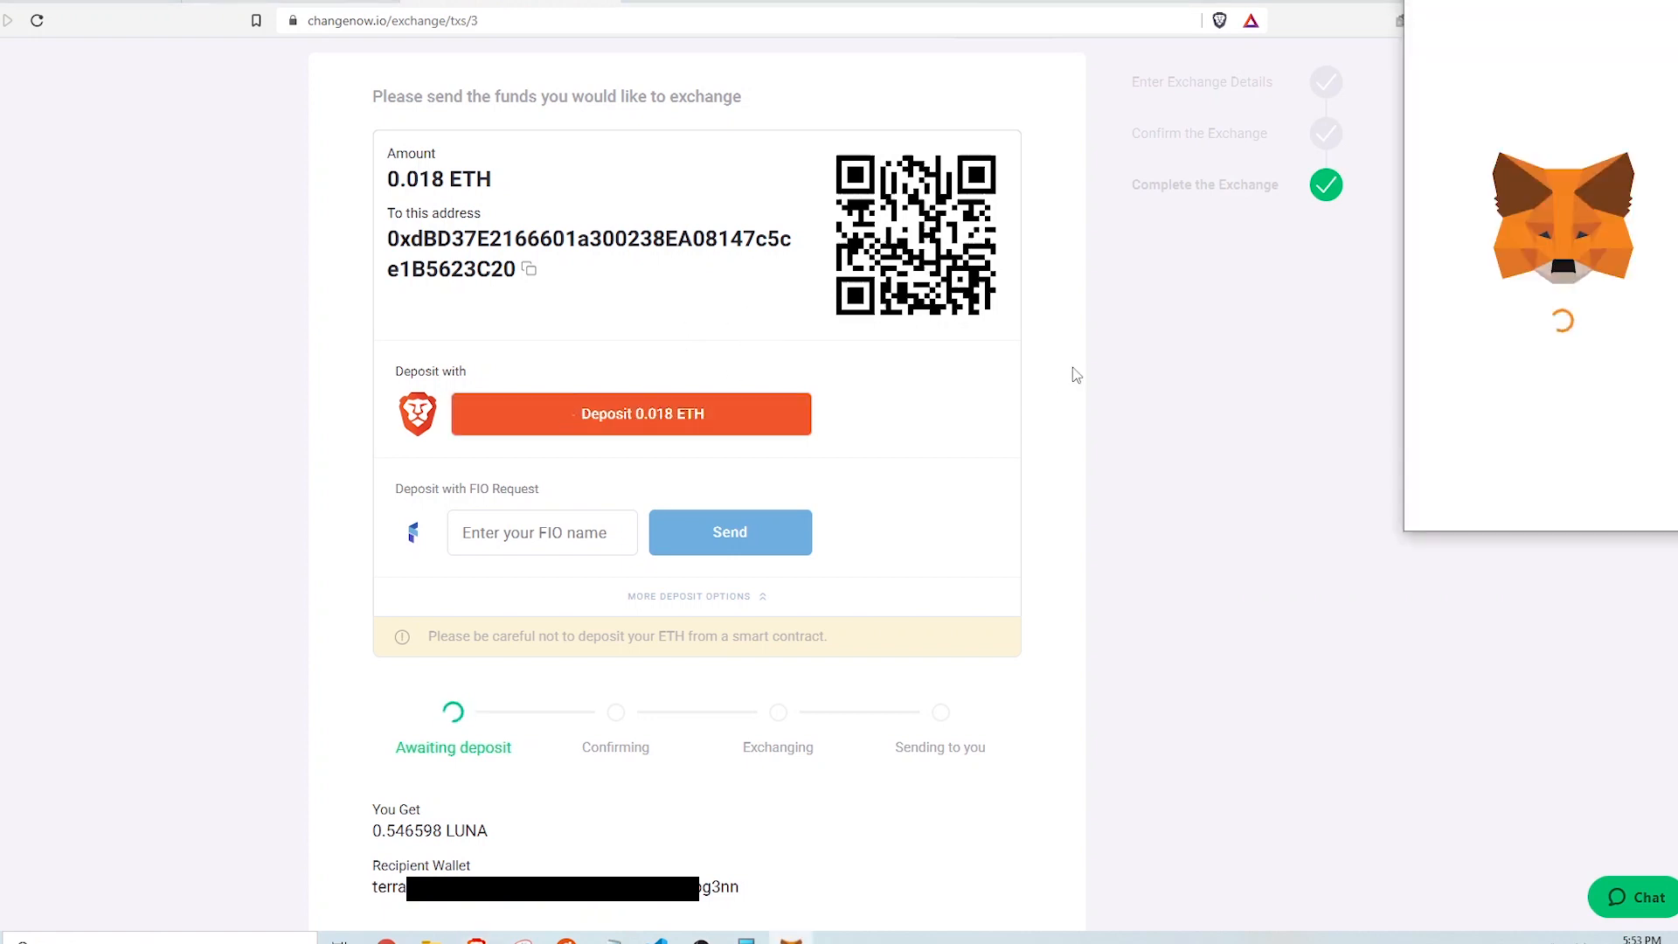
{"action": "left_click", "coordinate": [631, 412]}
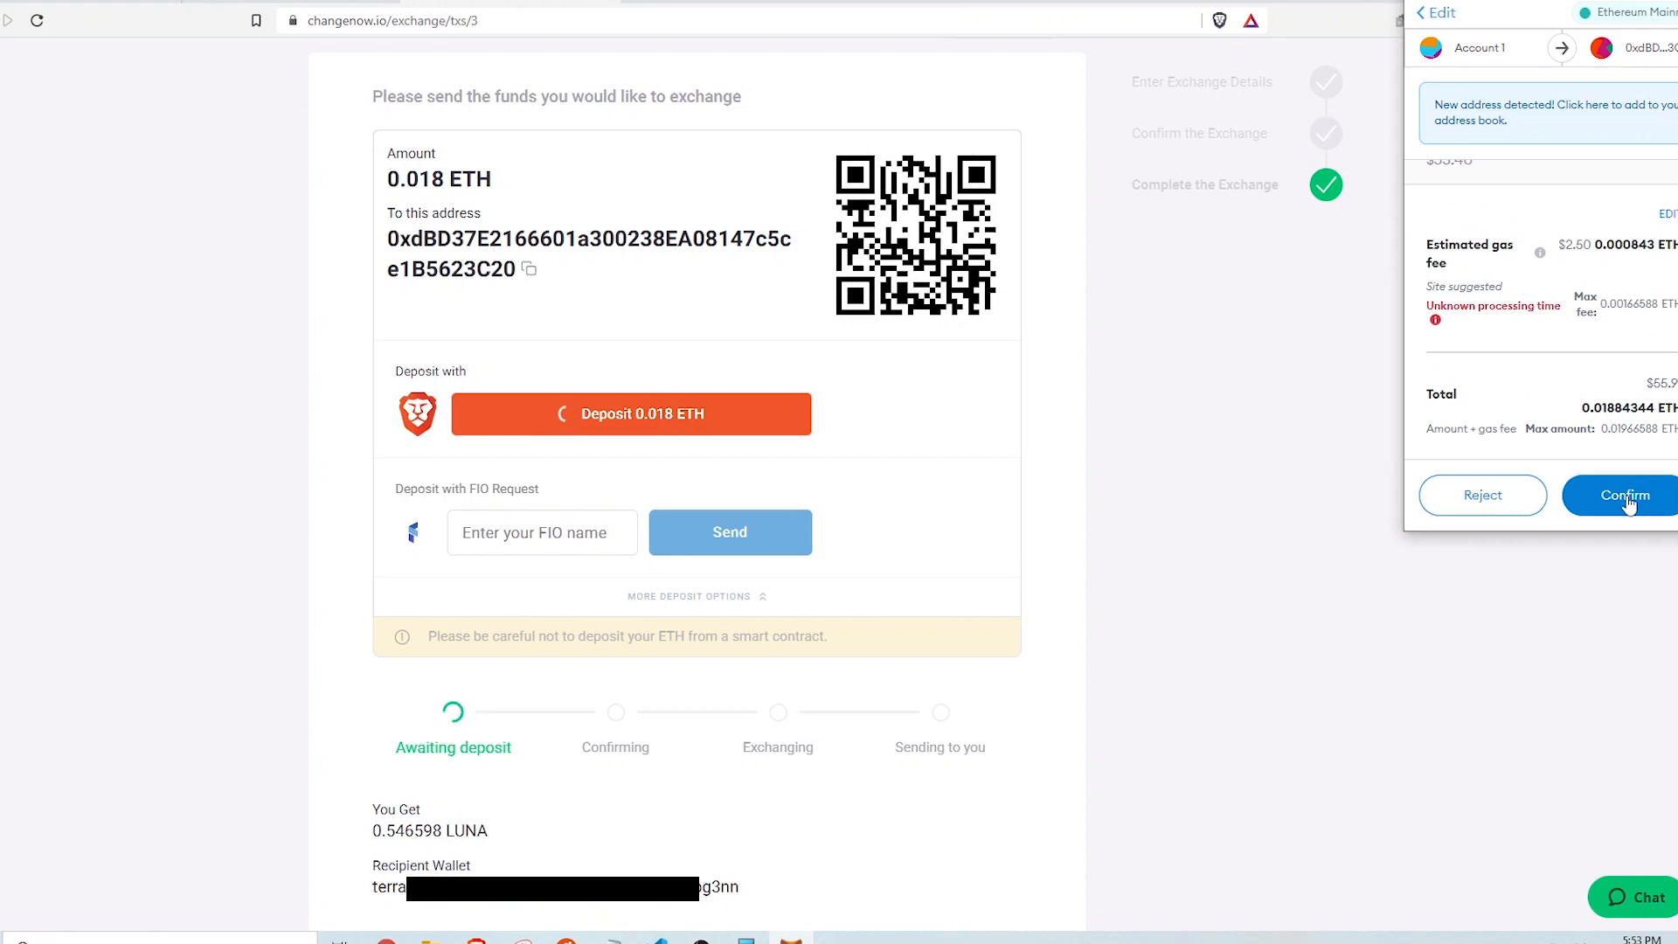
{"action": "left_click", "coordinate": [1623, 494]}
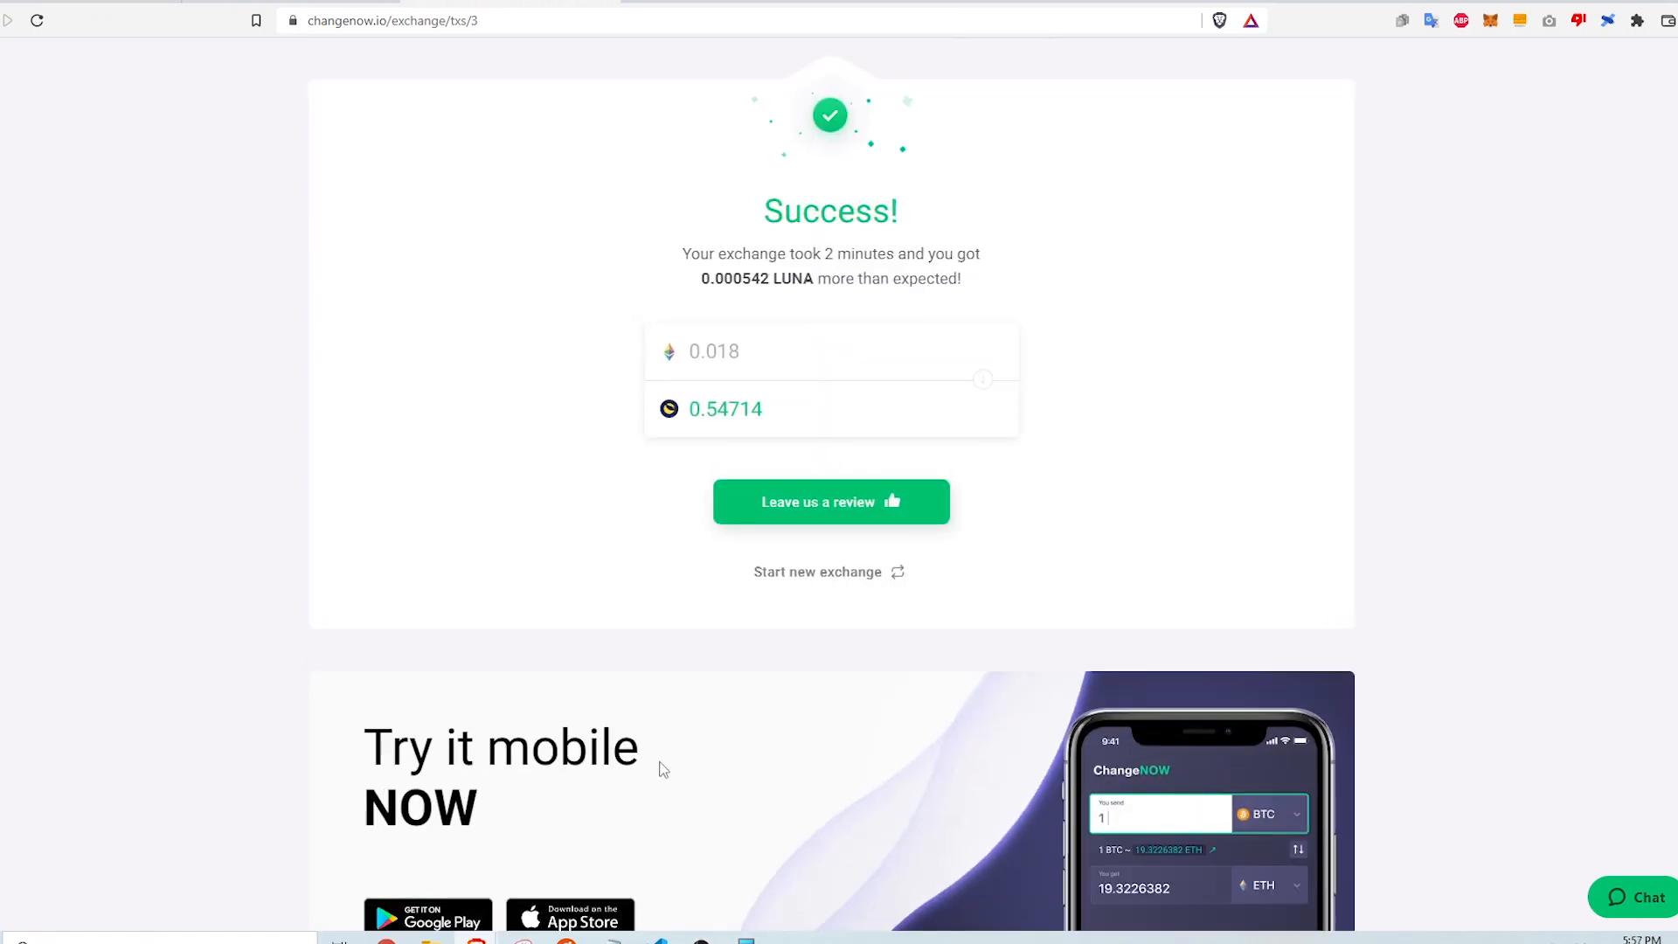
{"action": "mouse_move", "coordinate": [819, 315]}
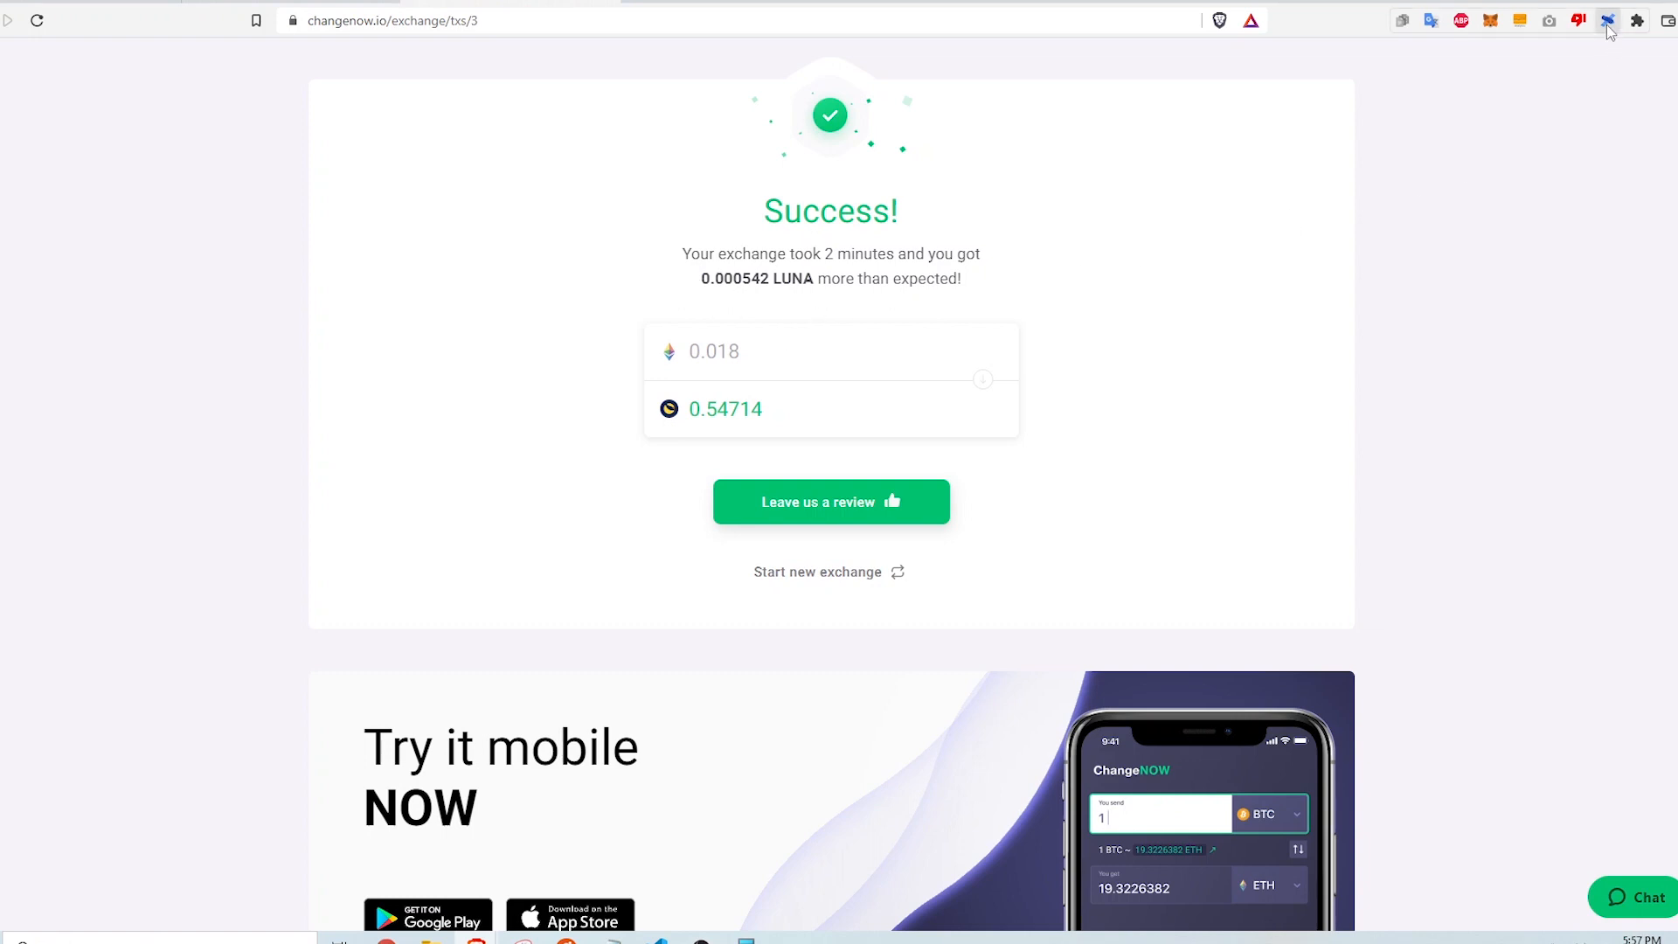
Step: Highlight the 0.54714 Luna balance in the Terra Station wallet to confirm the LUNA arrived
{"action": "left_click", "coordinate": [1607, 20]}
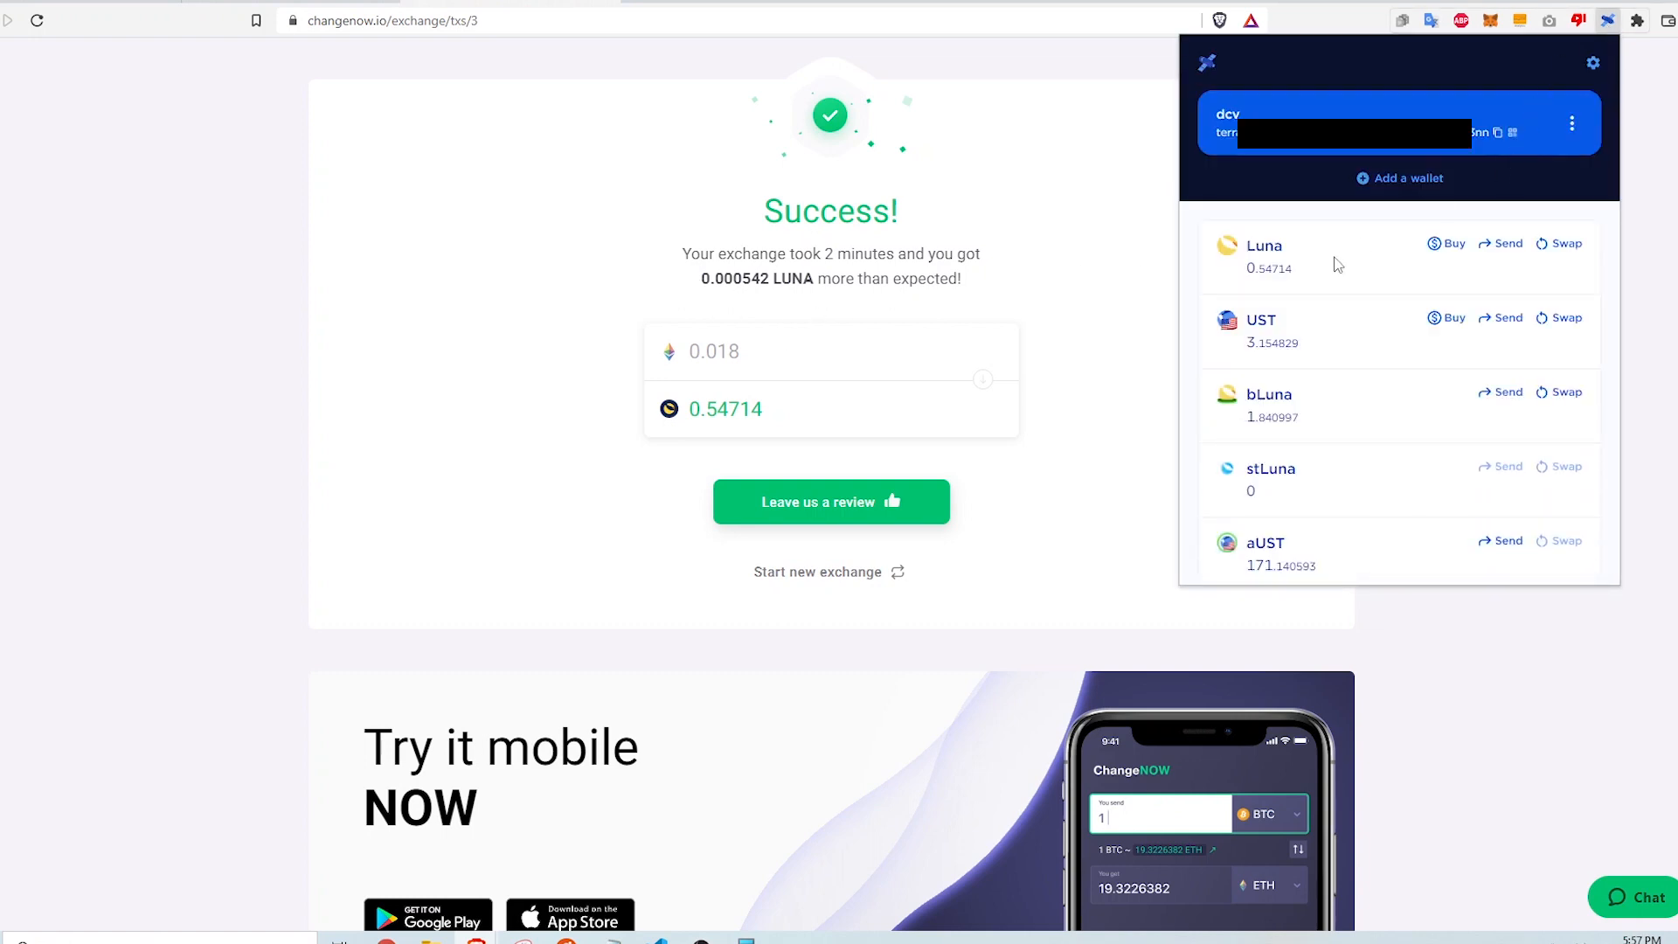
{"action": "double_click", "coordinate": [1267, 269]}
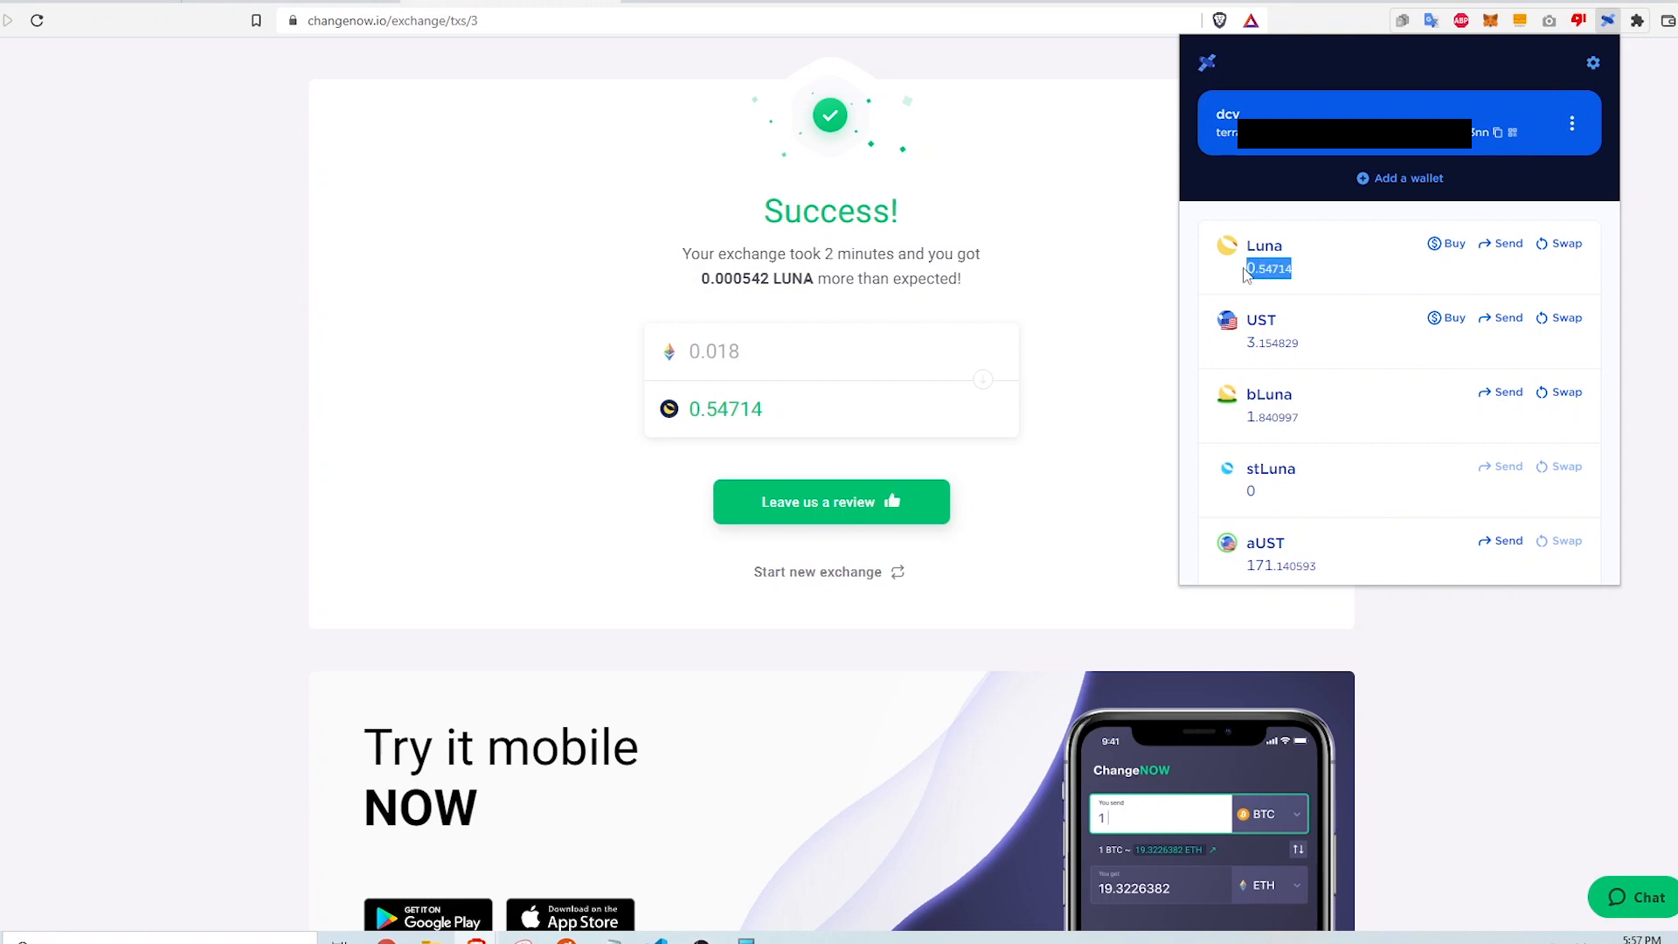
{"action": "mouse_move", "coordinate": [1331, 273]}
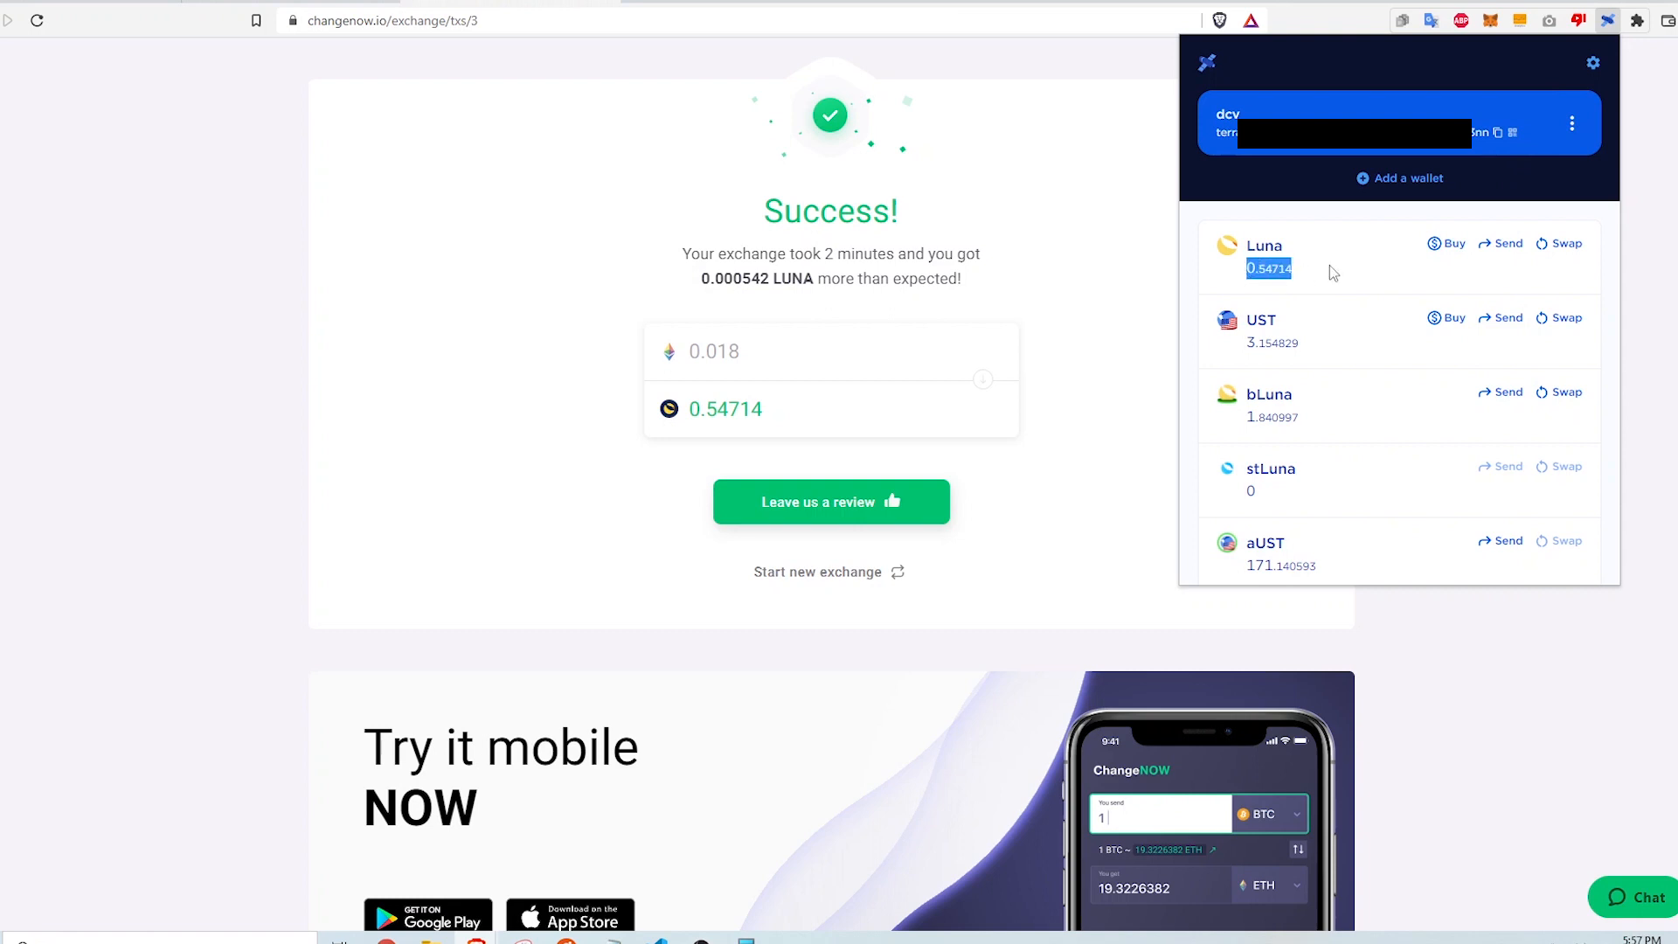